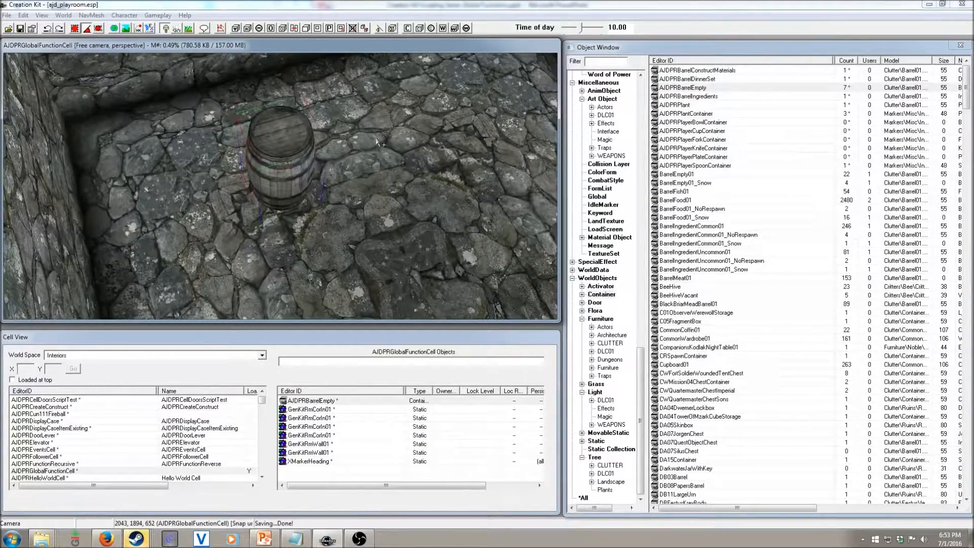
Open the source of the barrel's attached AJDPRGlobalFunctionScriptTest script
{"action": "double_click", "coordinate": [311, 400]}
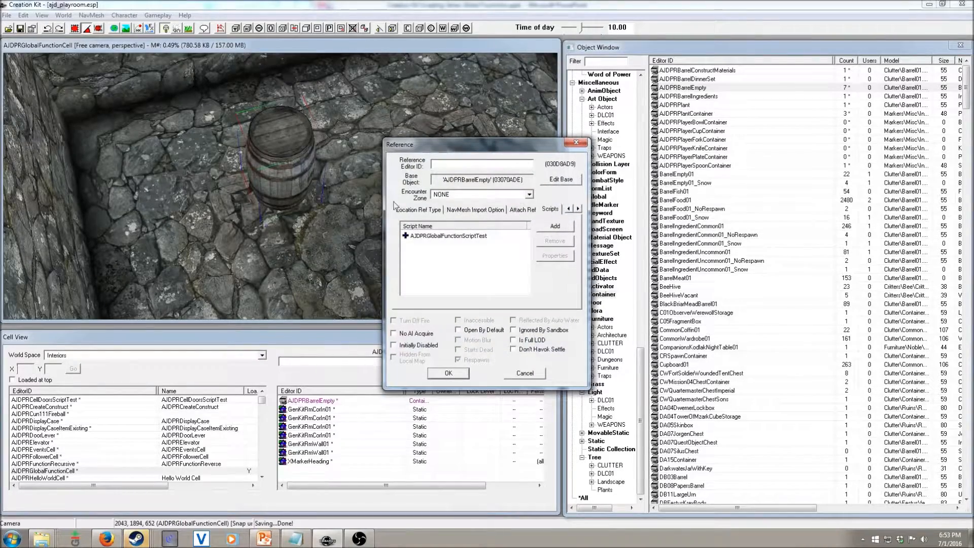
{"action": "left_click", "coordinate": [448, 236]}
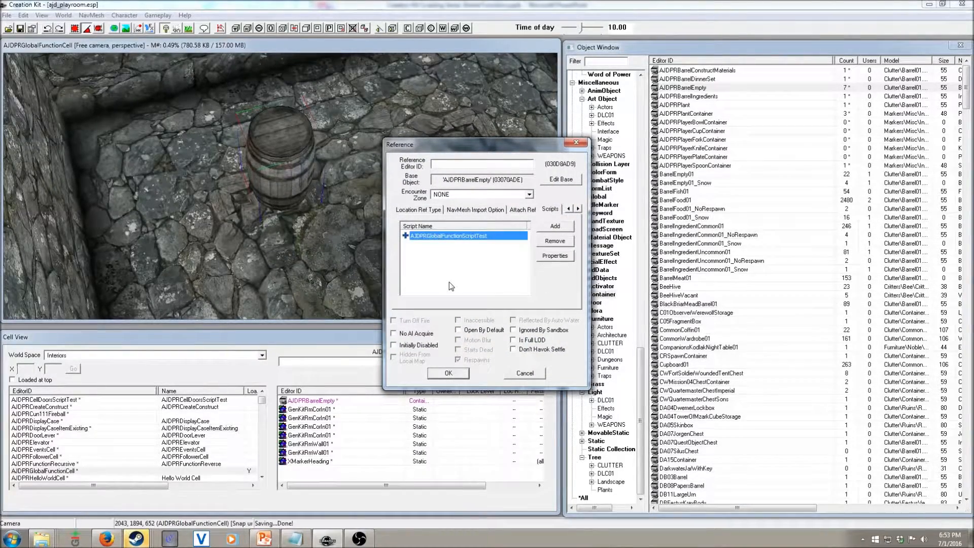
{"action": "right_click", "coordinate": [448, 235]}
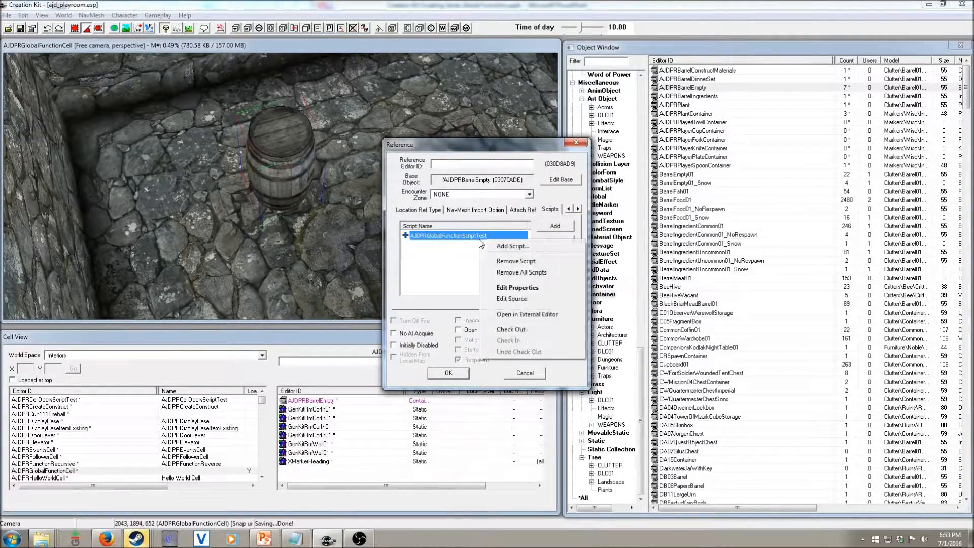
{"action": "left_click", "coordinate": [527, 313]}
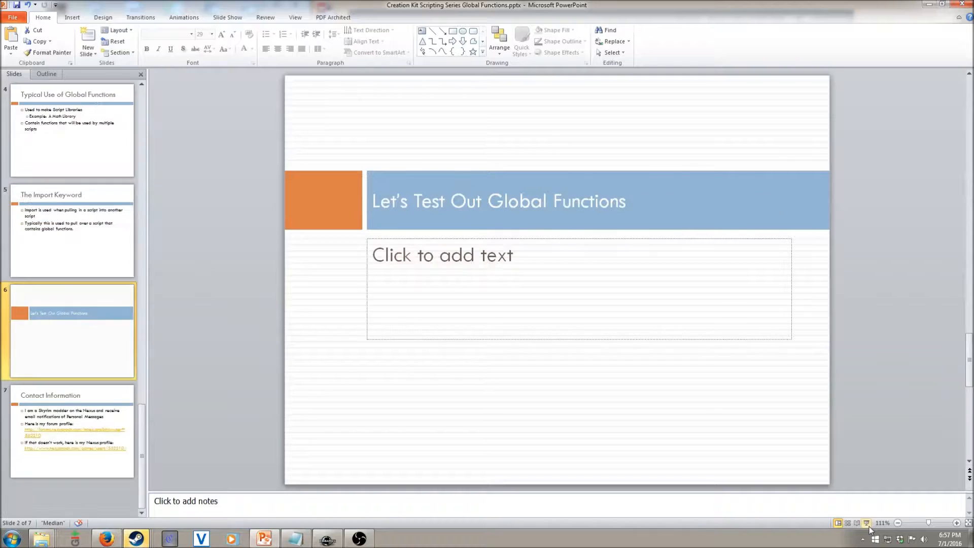
Return to Creation Kit and open the barrel's AJDPRGlobalFunctionScriptTest script source for editing
{"action": "left_click", "coordinate": [327, 538]}
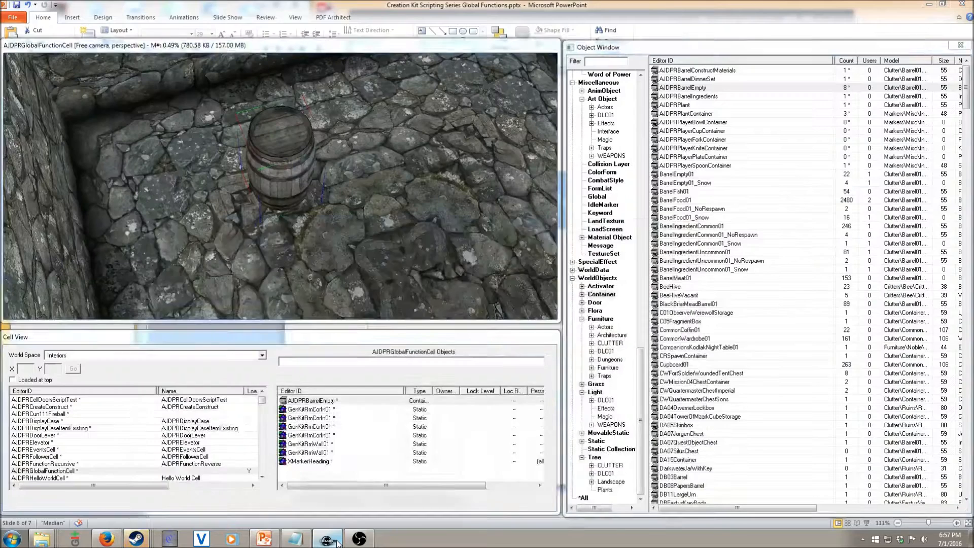
{"action": "left_click", "coordinate": [327, 537]}
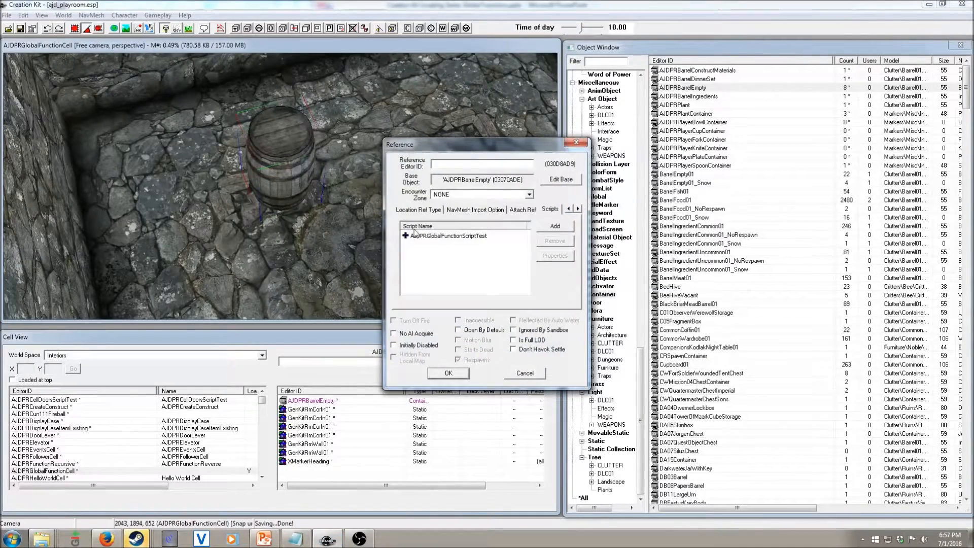
{"action": "right_click", "coordinate": [446, 236]}
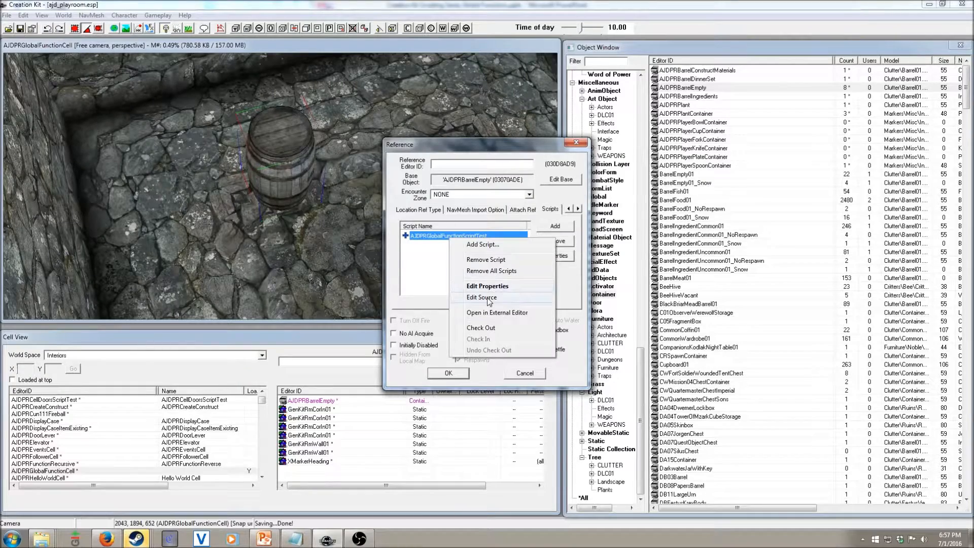
{"action": "left_click", "coordinate": [481, 297]}
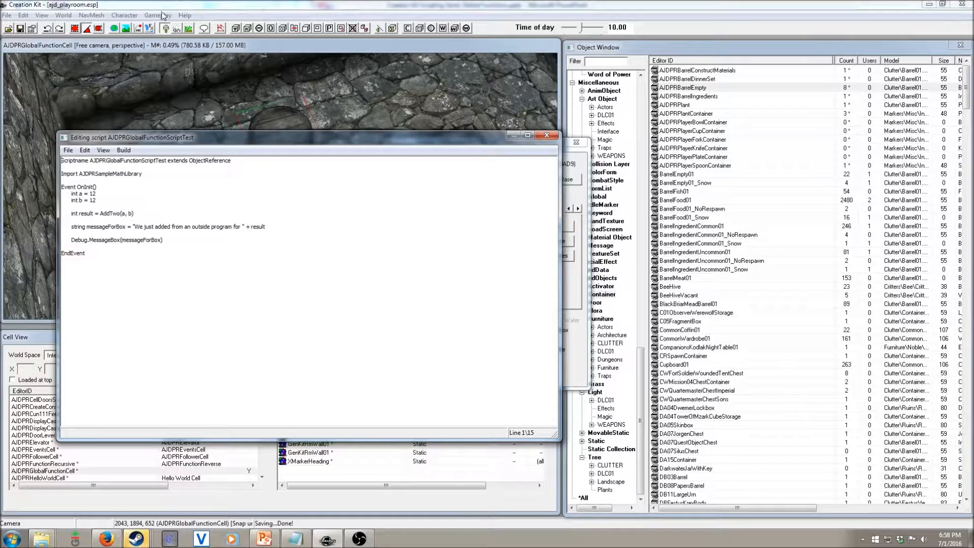
Open AJDPRSampleMathLibrary.psc in Notepad through the Papyrus Script Manager and start a divider below AddTwo
{"action": "left_click", "coordinate": [158, 15]}
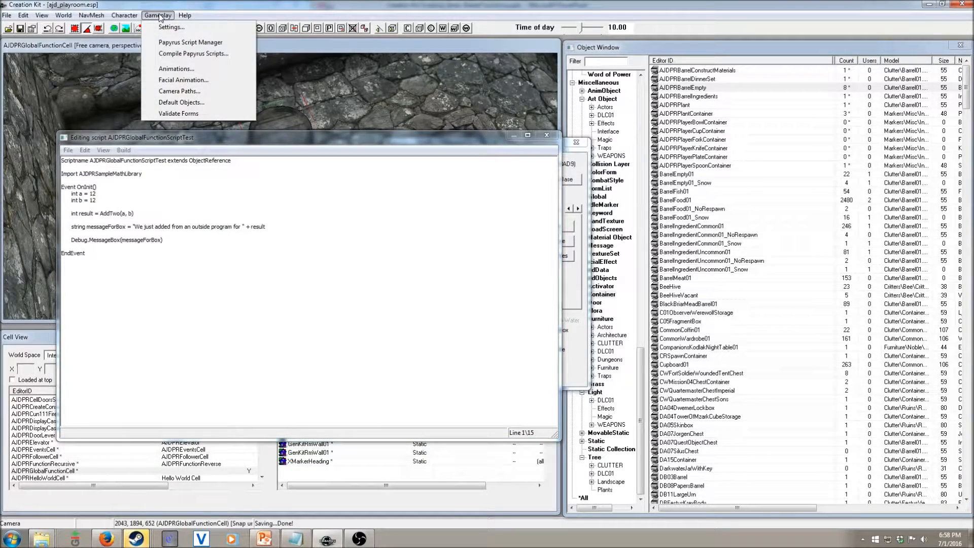
{"action": "mouse_move", "coordinate": [190, 42]}
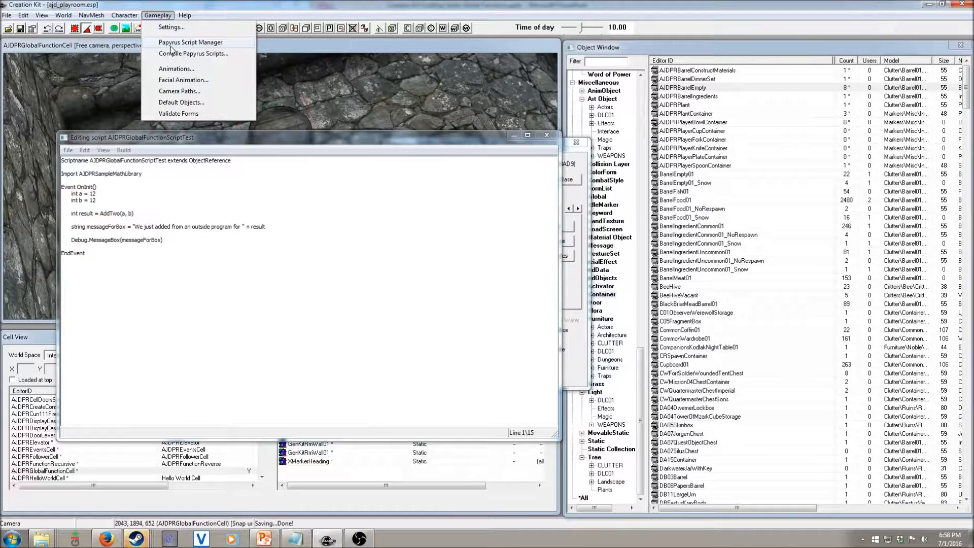
{"action": "left_click", "coordinate": [190, 42]}
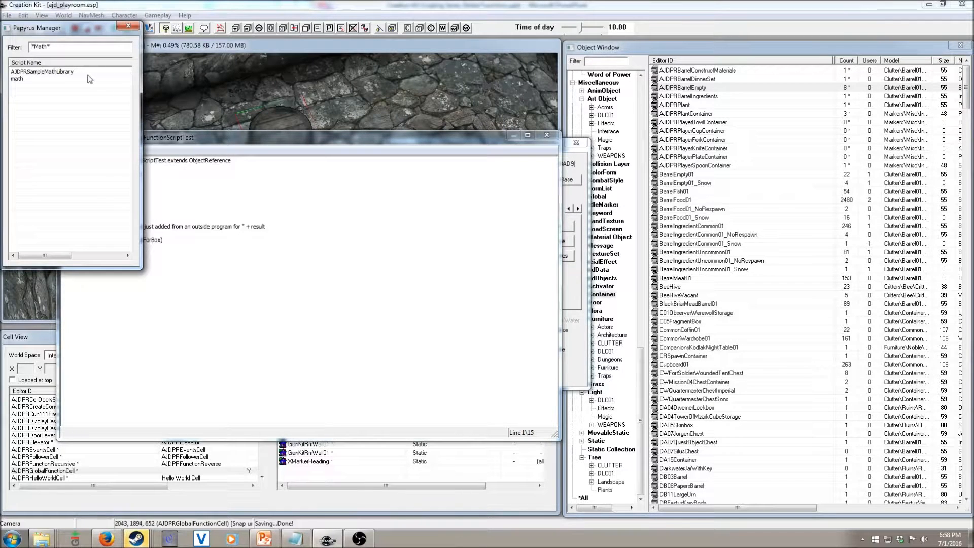
{"action": "double_click", "coordinate": [40, 71]}
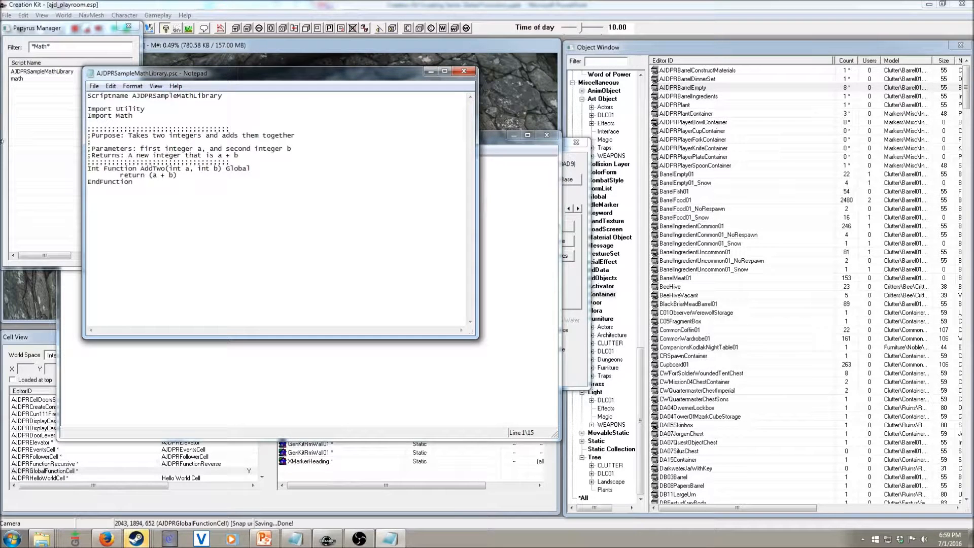
{"action": "double_click", "coordinate": [237, 168]}
{"action": "type", "text": ";;;;;;;;;;;;;;;;;;;;;;;;;;;;;;;;;;;"}
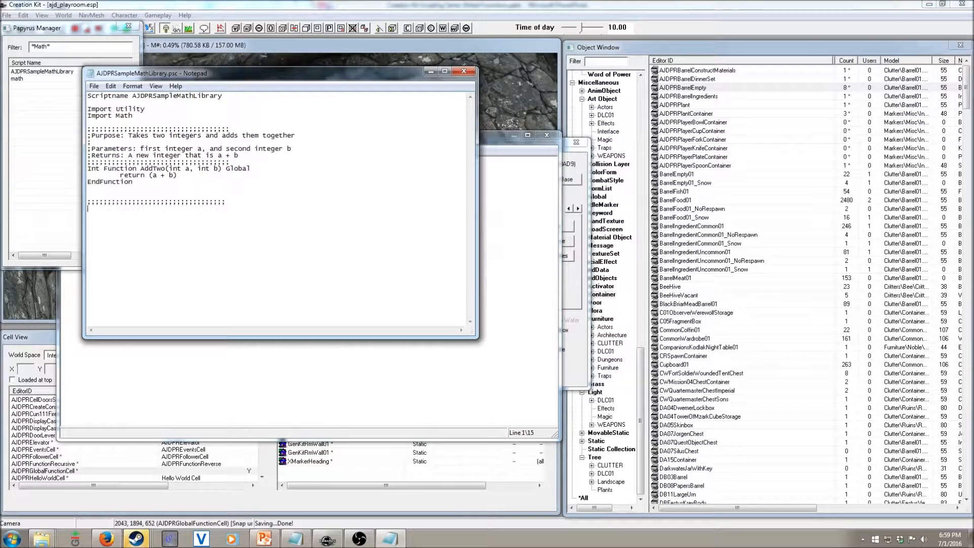
Write the ';Purpose' comment line describing taking a desired value
{"action": "type", "text": ";P"}
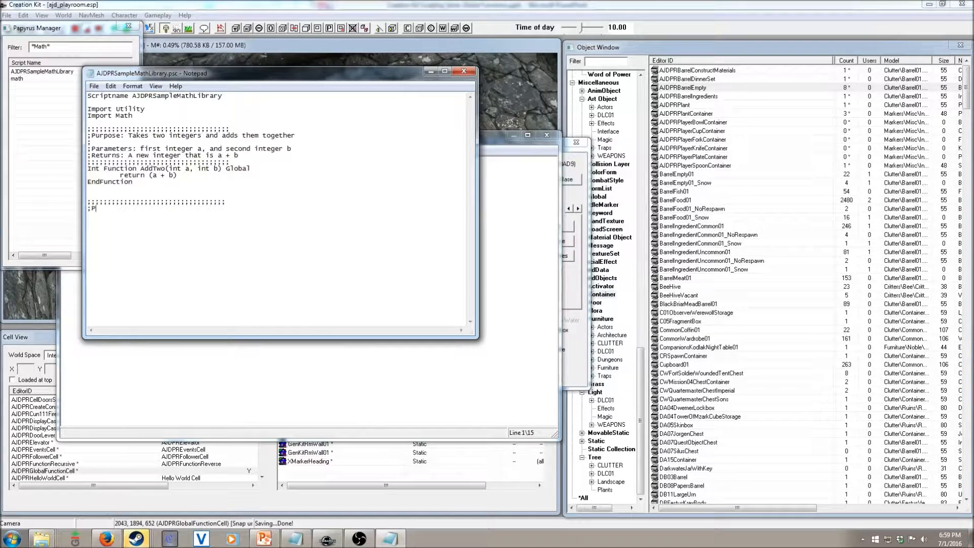
{"action": "type", "text": "urpose"}
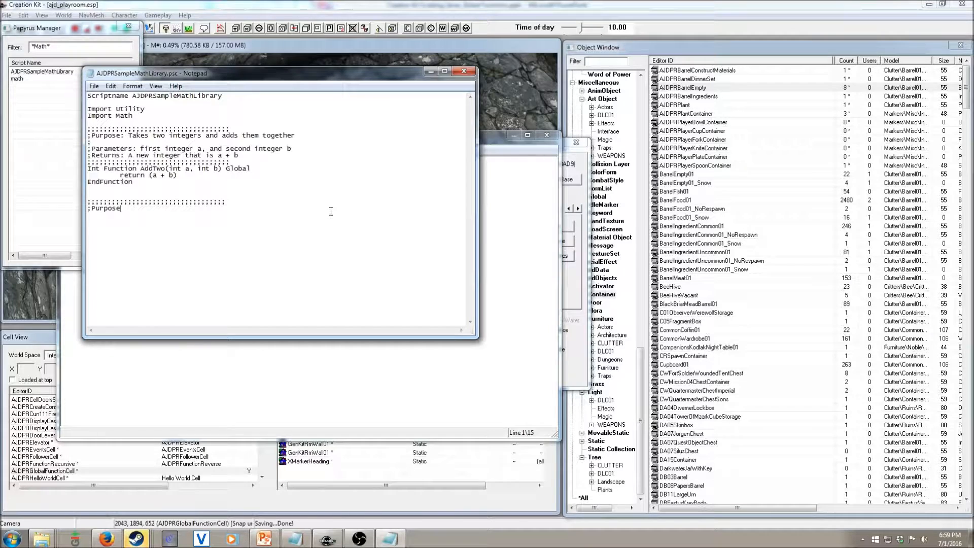
{"action": "type", "text": "Tak"}
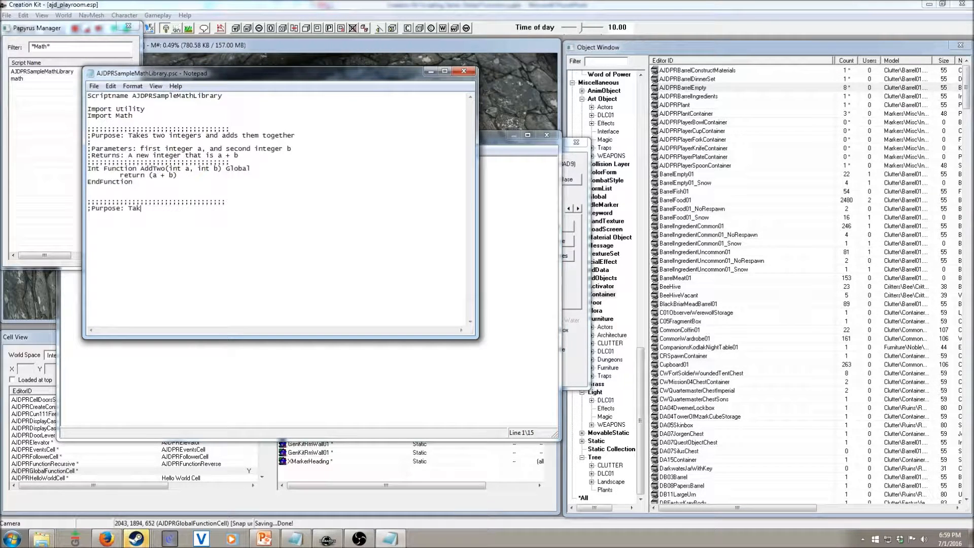
{"action": "type", "text": "ing"}
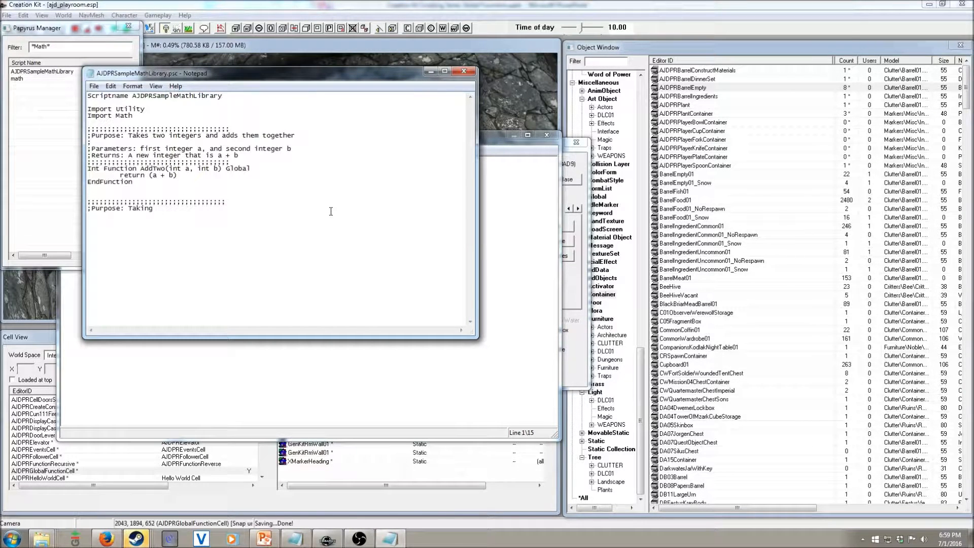
{"action": "type", "text": "a desired value and returning the Factorial of it"}
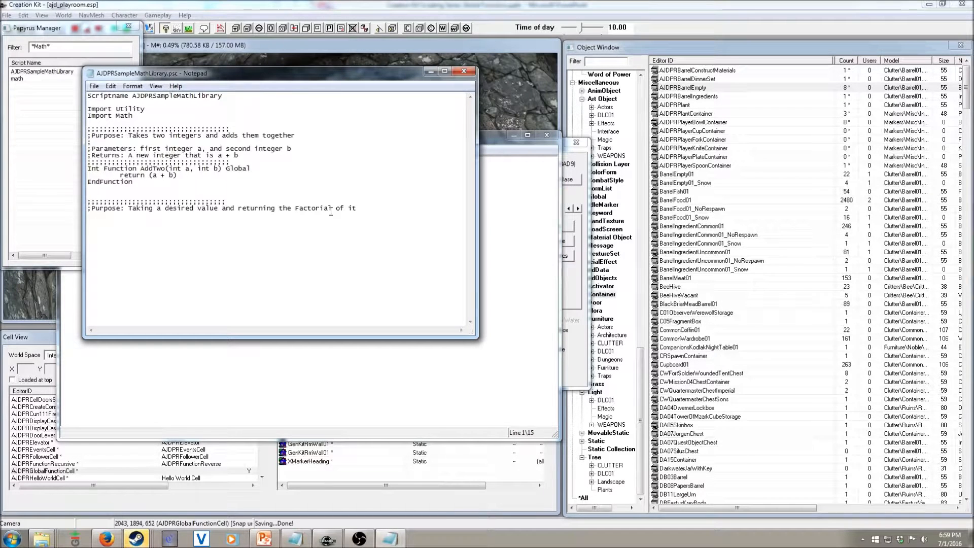
Add Parameters DesiredValue and Returns lines, a semicolon border, then start 'Int Function'
{"action": "type", "text": ";Parameters:"}
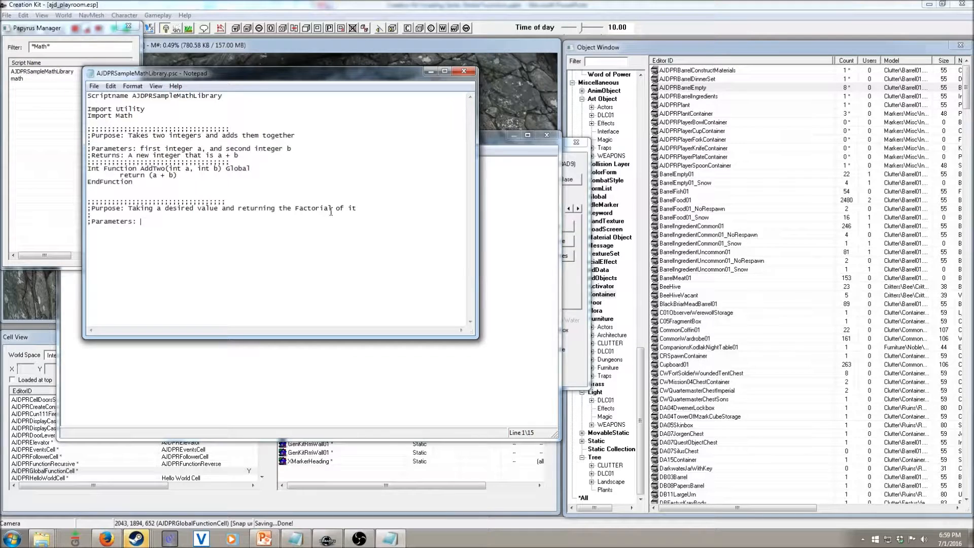
{"action": "type", "text": "Desired"}
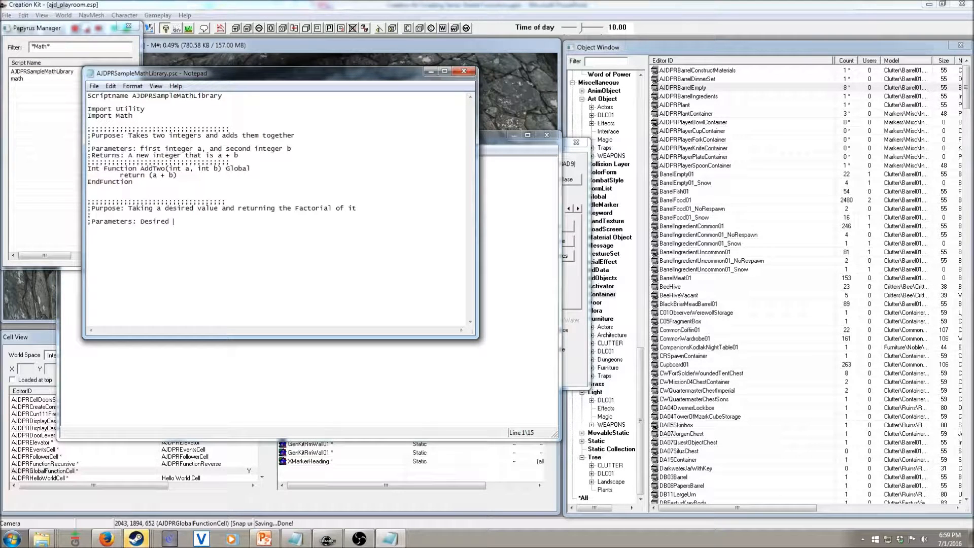
{"action": "type", "text": "Value"}
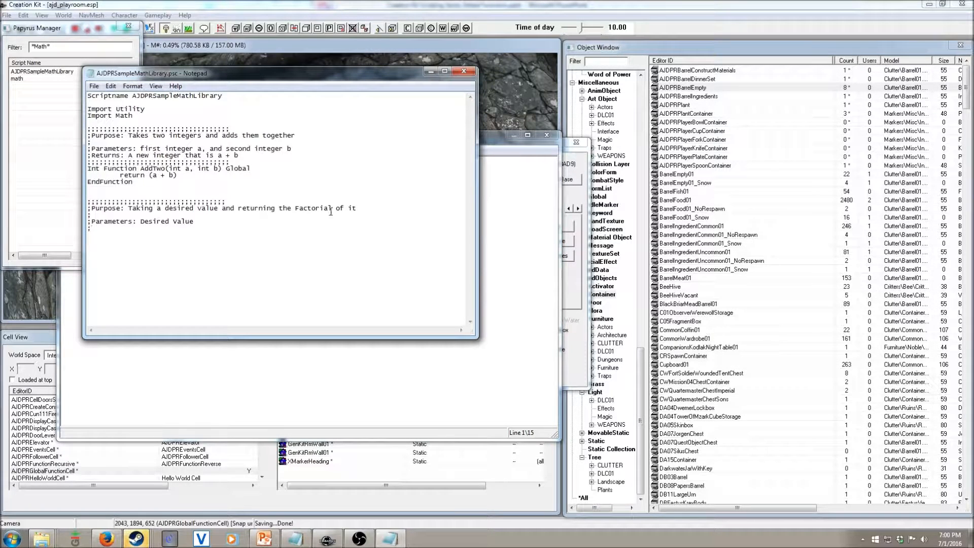
{"action": "type", "text": ";Returns:"}
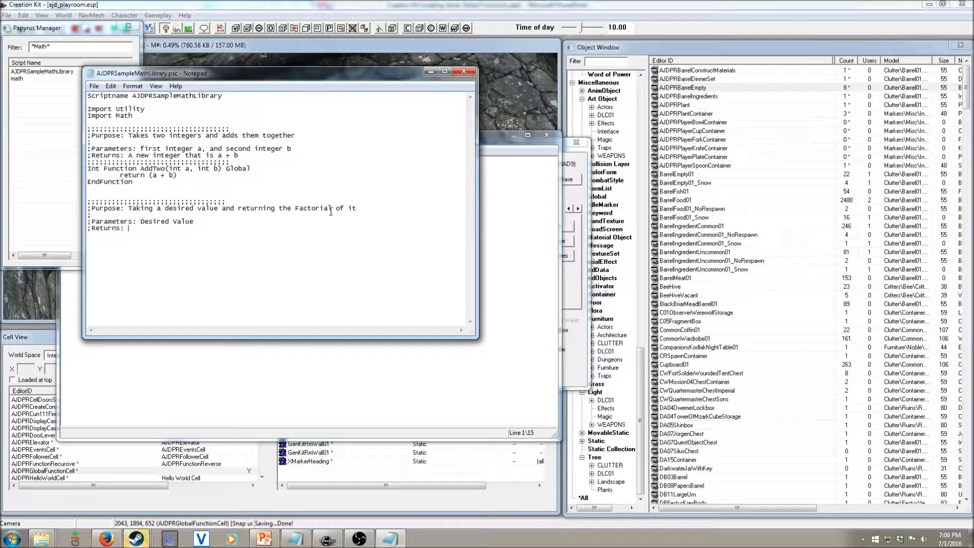
{"action": "type", "text": "A"}
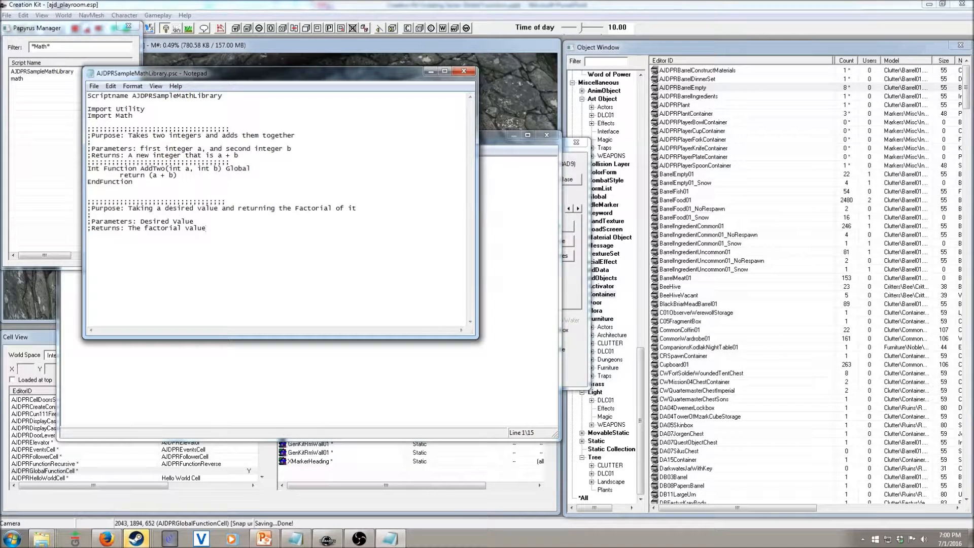
{"action": "type", "text": ";;;;;;;;;;;;;;;;;;;;;;;;;;;;;;;;;;"}
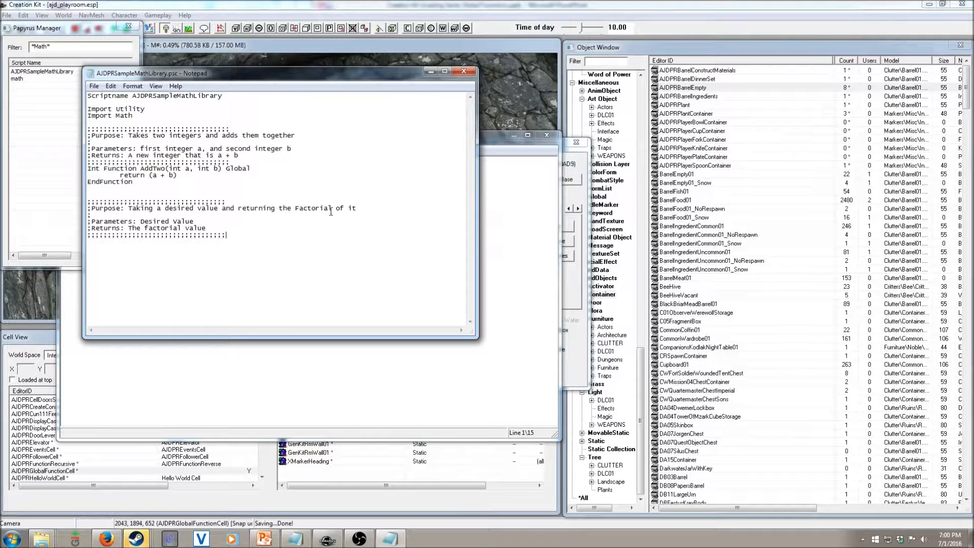
{"action": "type", "text": "Int"}
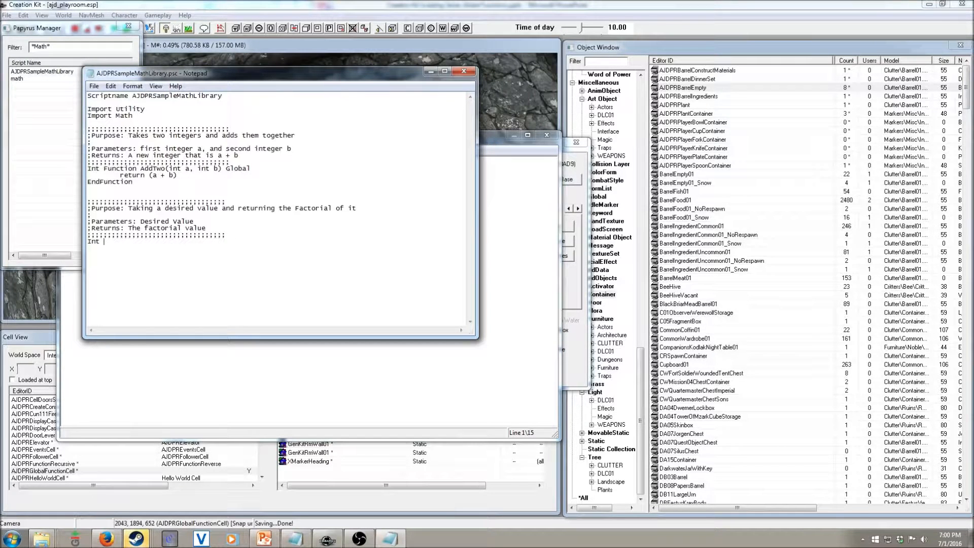
{"action": "type", "text": "Function"}
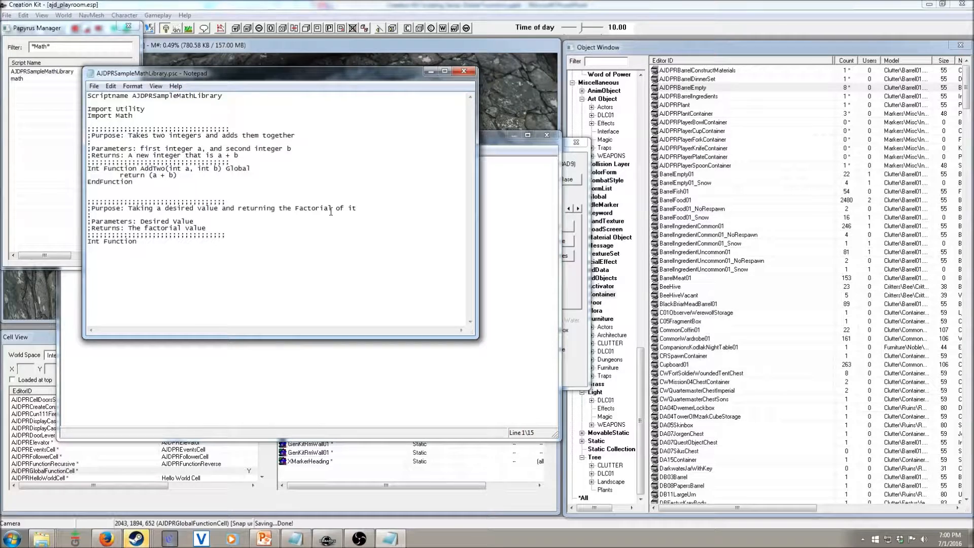
Declare 'Int Function Factorial(int n) Global' and begin the 'if (n' condition
{"action": "type", "text": "Factorial(i"}
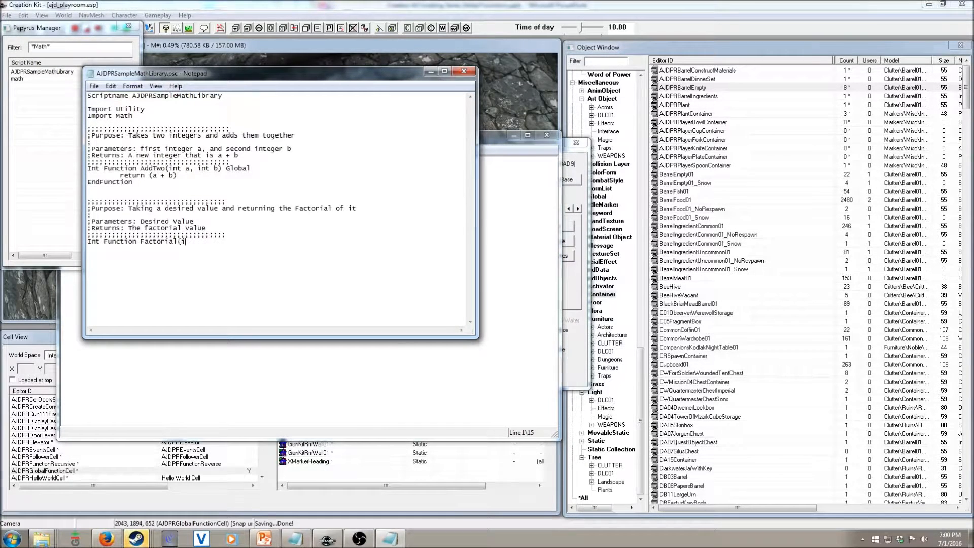
{"action": "type", "text": "nt n)"}
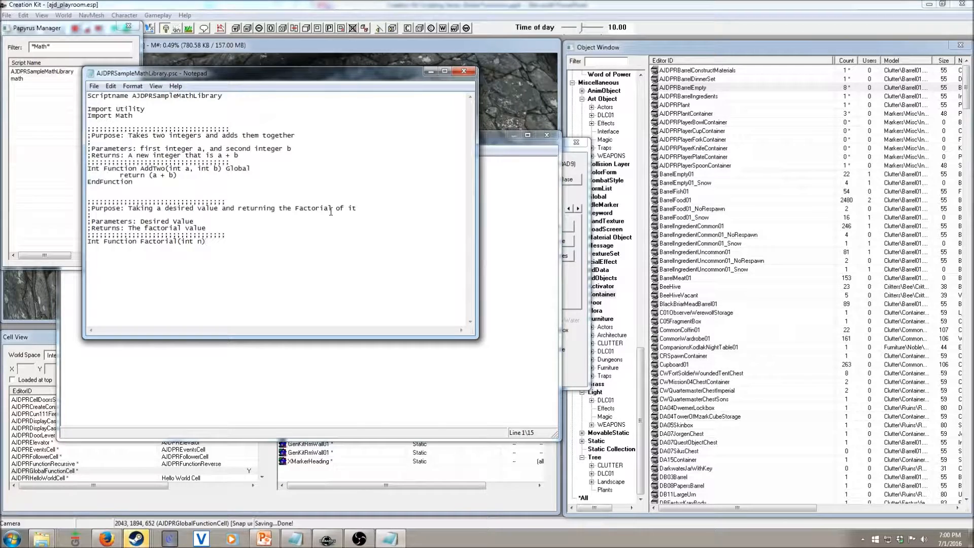
{"action": "type", "text": "Global"}
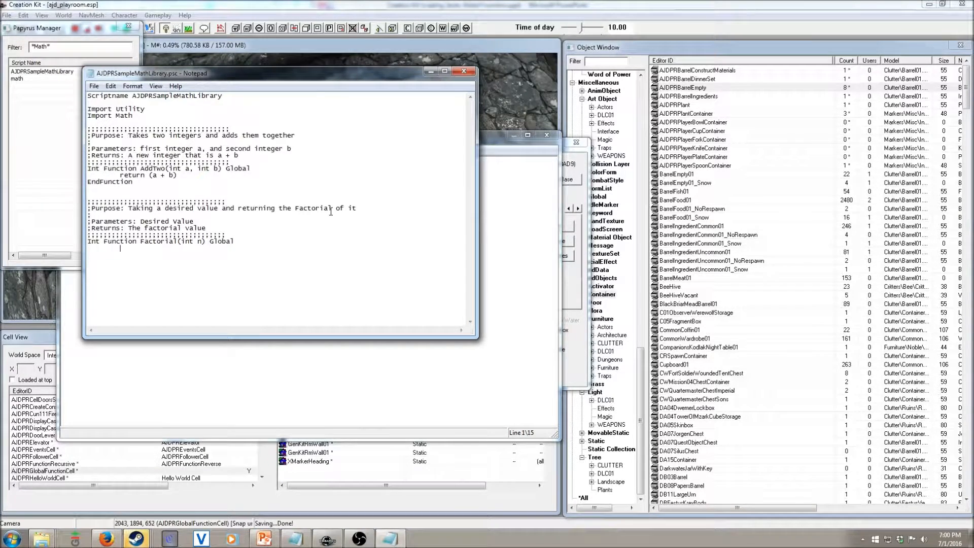
{"action": "type", "text": "if (n"}
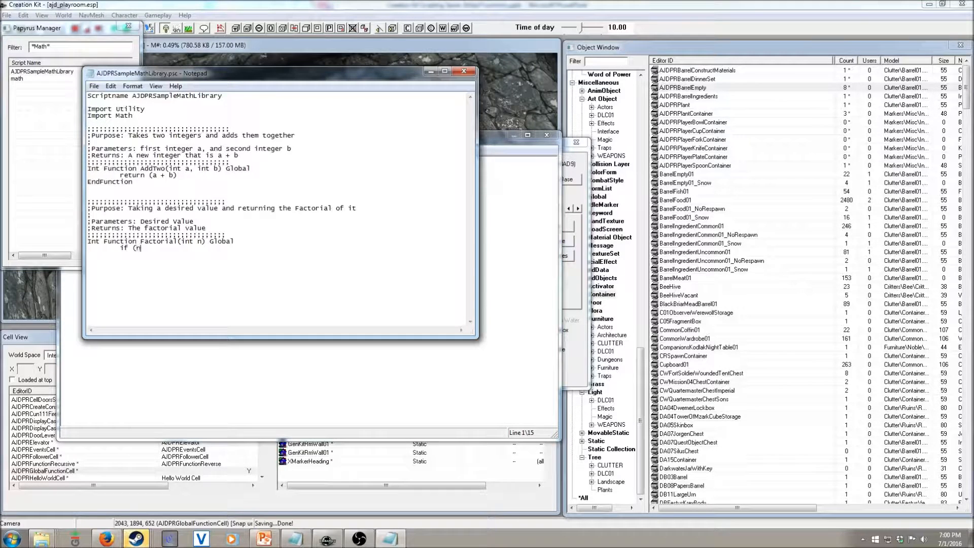
Write the base case: if n == 0 return 1, followed by else
{"action": "type", "text": "==0)"}
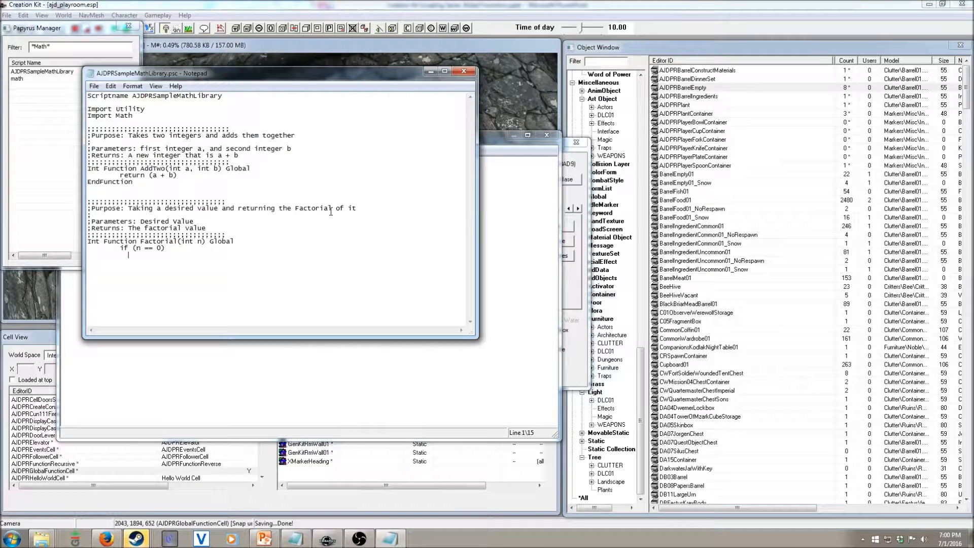
{"action": "type", "text": "reutn"}
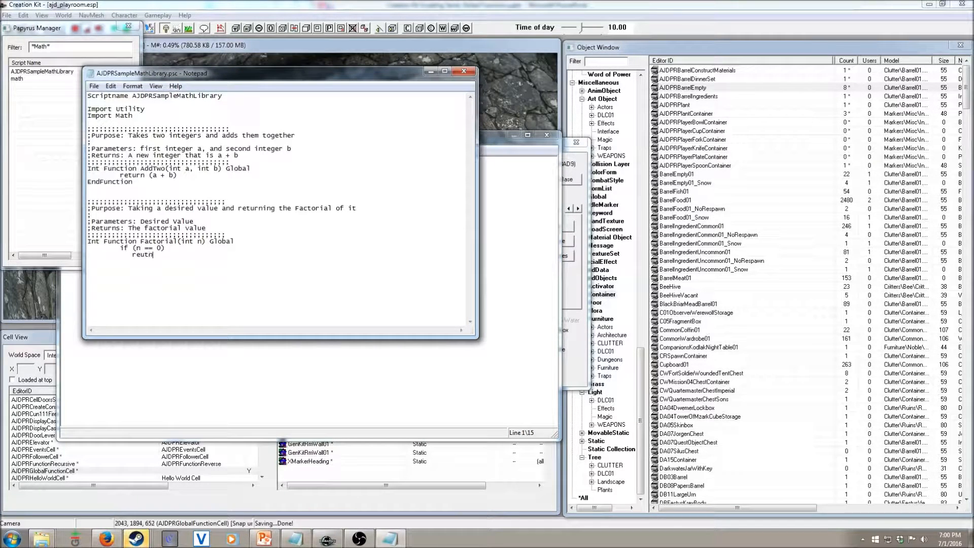
{"action": "type", "text": "return"}
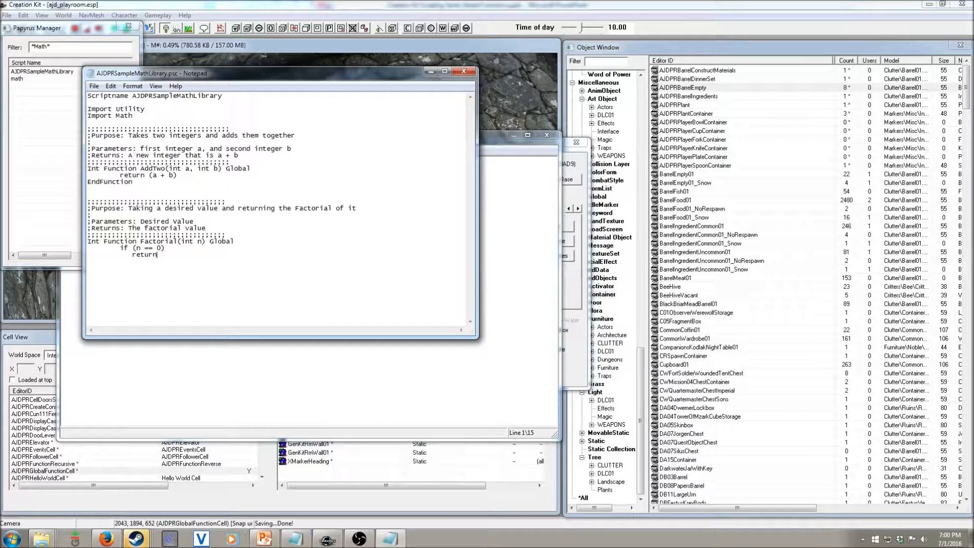
{"action": "type", "text": "1"}
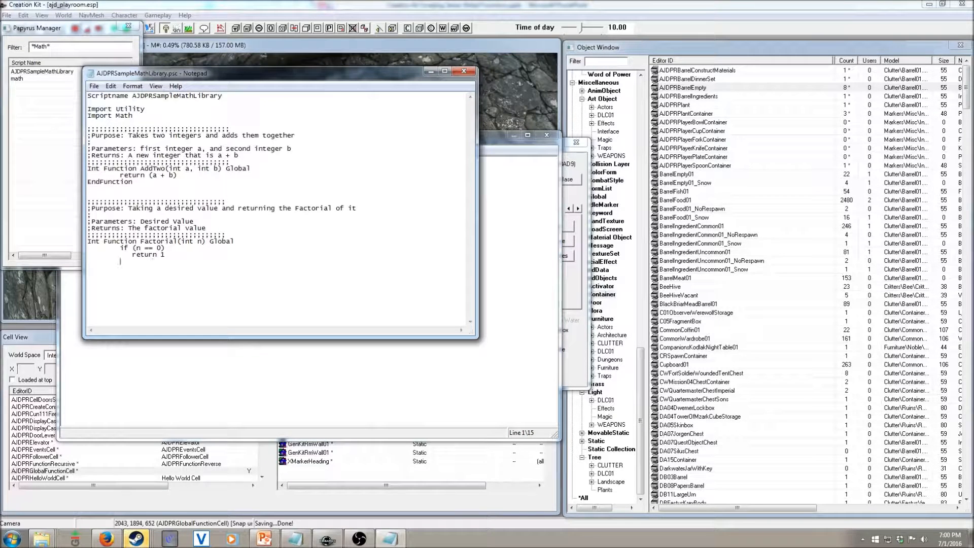
{"action": "type", "text": "else"}
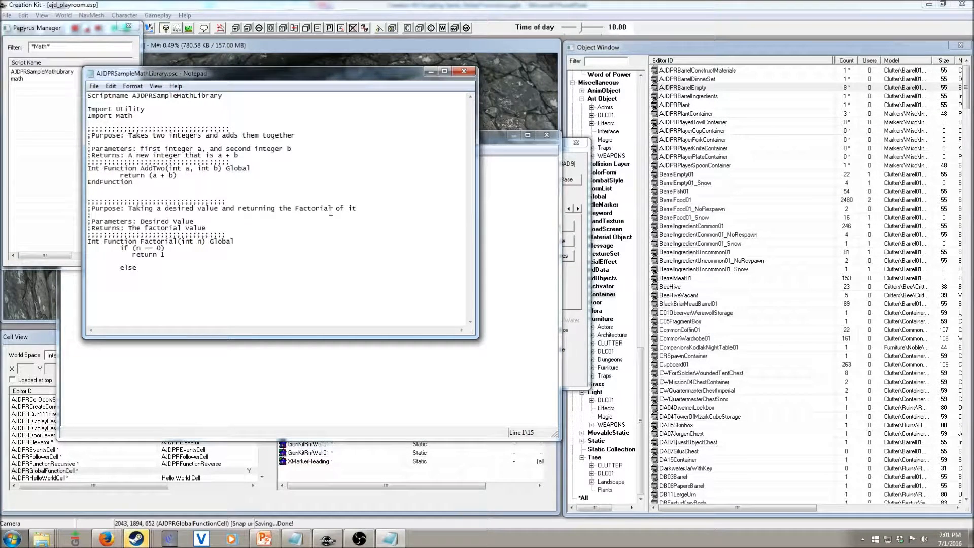
{"action": "type", "text": "if (n =="}
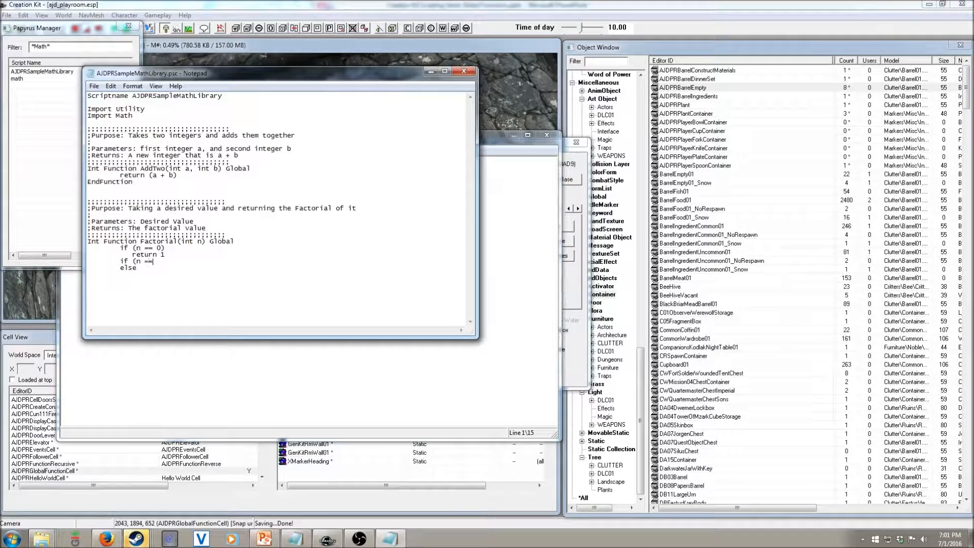
{"action": "type", "text": "1)"}
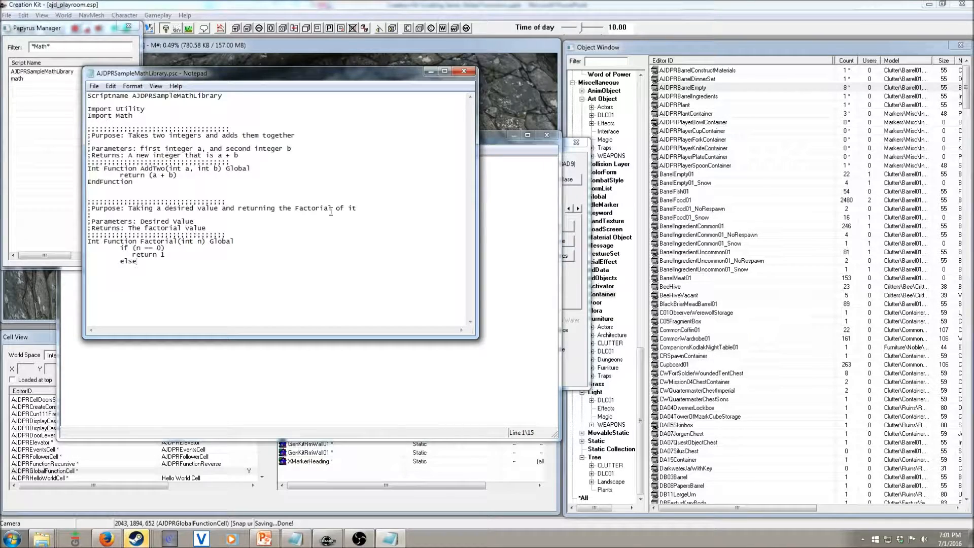
Add EndIf, EndFunction and the recursive 'return (n * Factorial(n - 1))'
{"action": "type", "text": "E"}
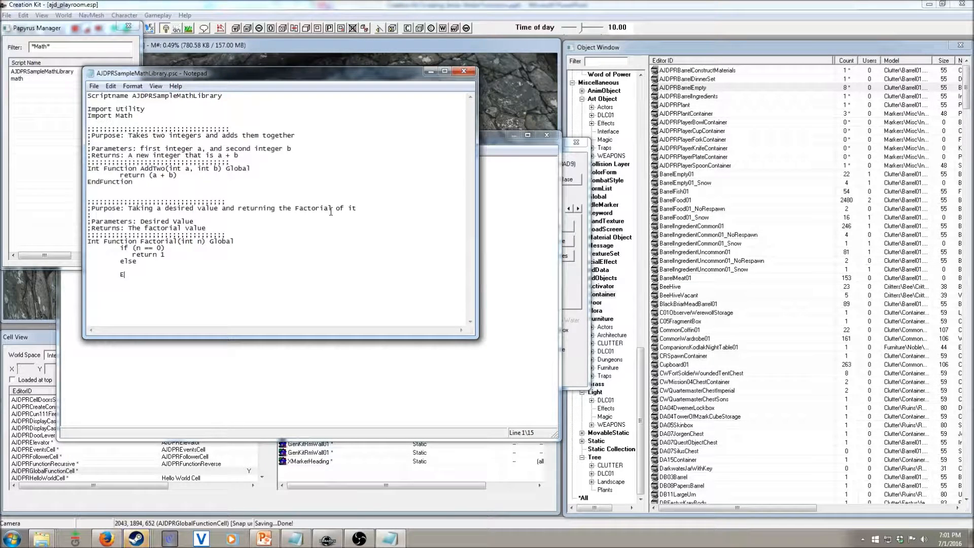
{"action": "type", "text": "ndIf"}
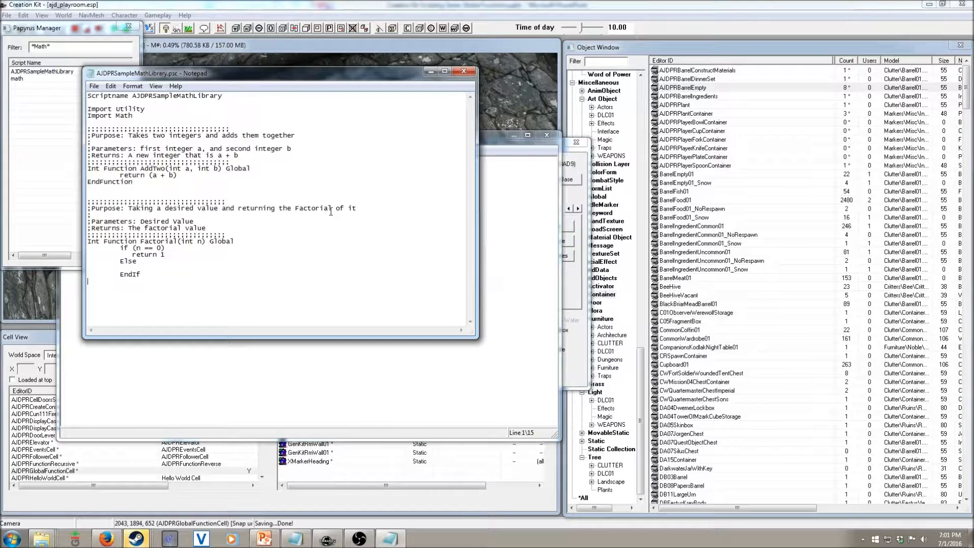
{"action": "type", "text": "EndFunction"}
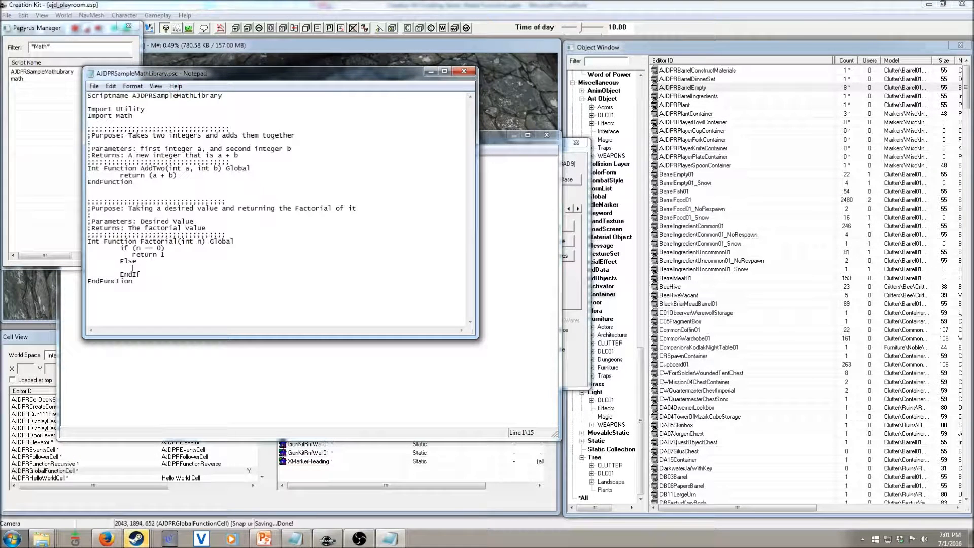
{"action": "type", "text": "return (n *"}
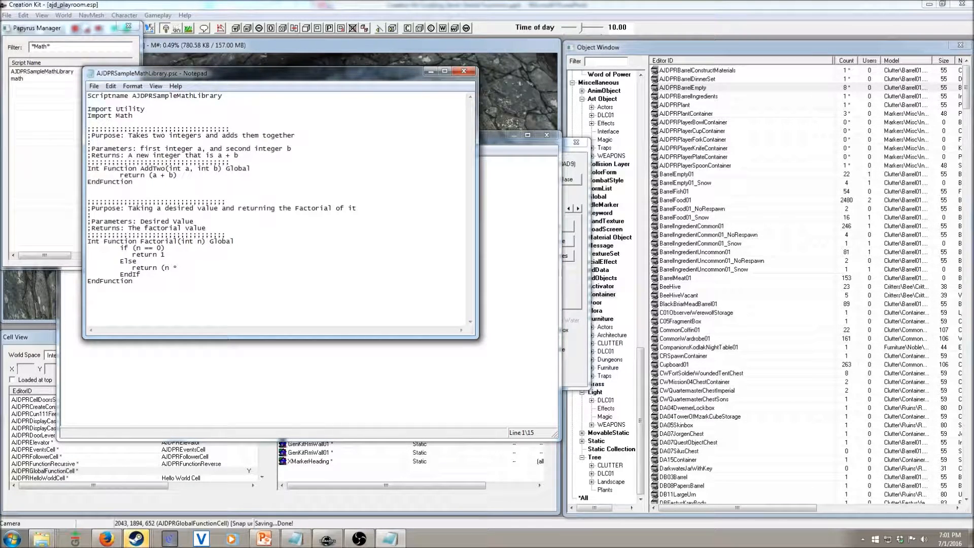
{"action": "type", "text": "Fa"}
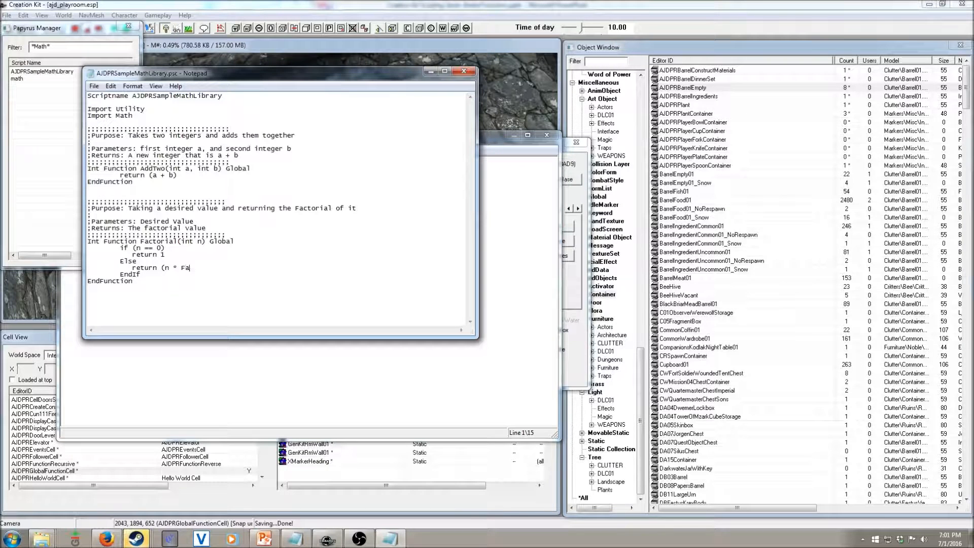
{"action": "type", "text": "ctorial("}
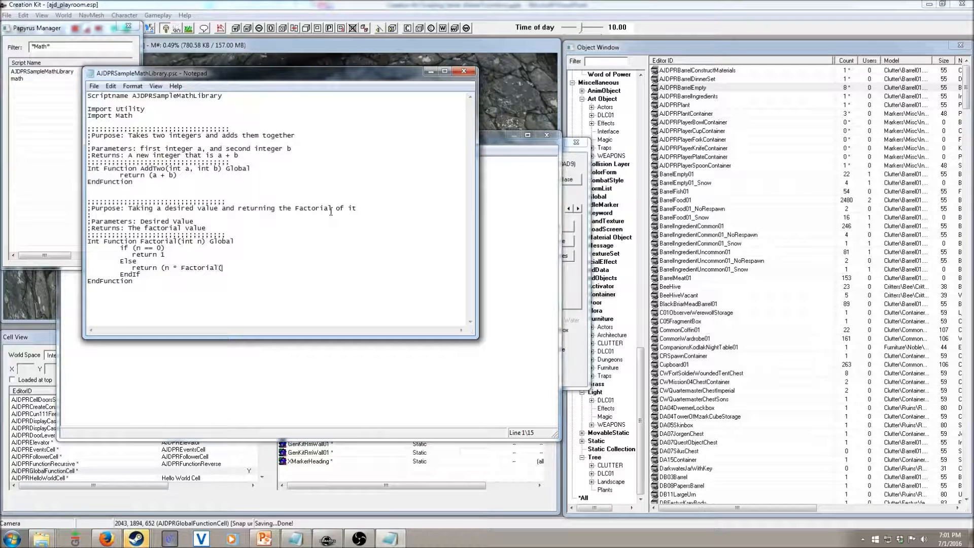
{"action": "type", "text": "n 0"}
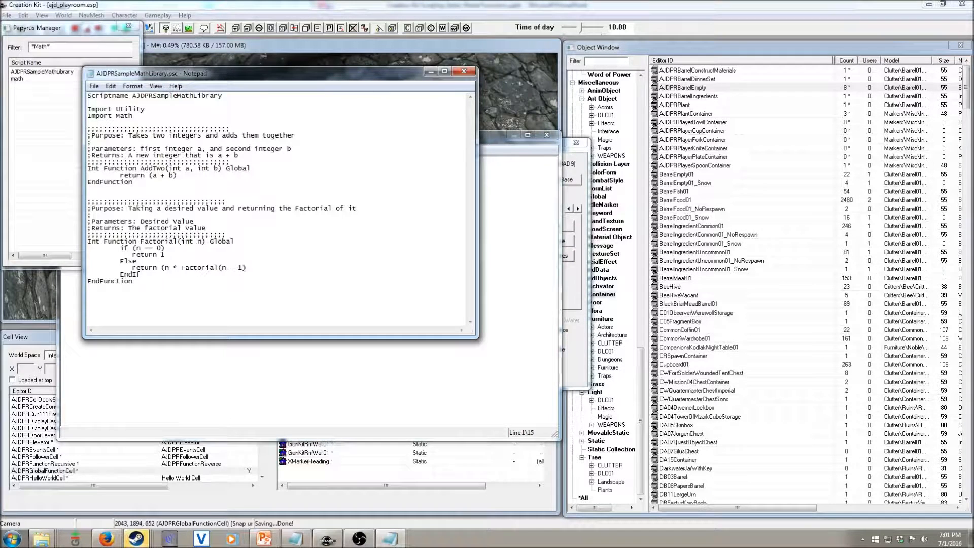
{"action": "type", "text": ")"}
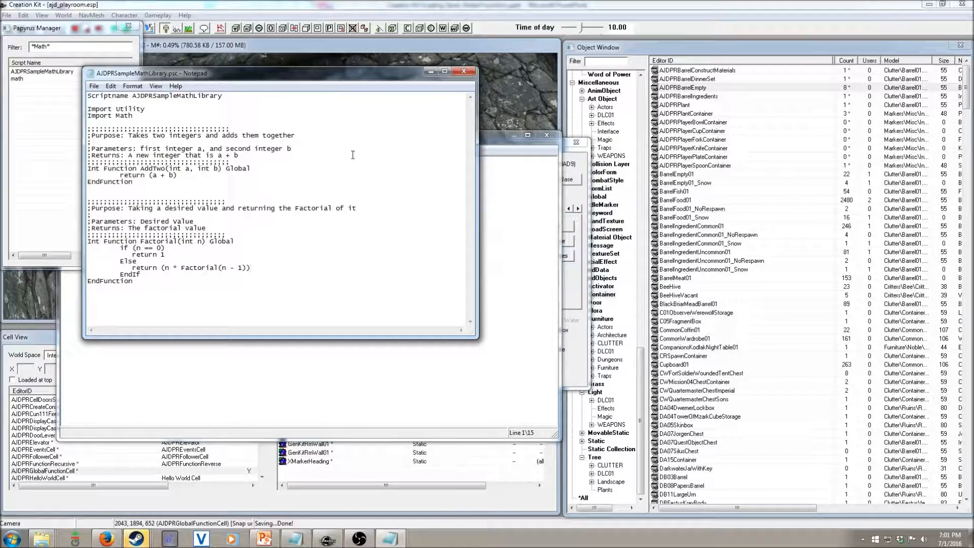
Save AJDPRSampleMathLibrary.psc and compile it from the Papyrus Script Manager
{"action": "left_click", "coordinate": [94, 86]}
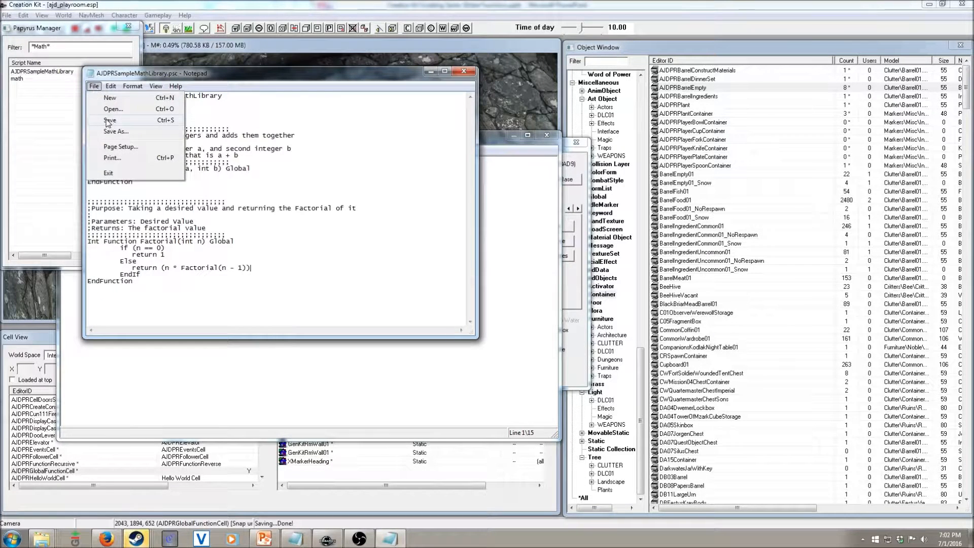
{"action": "left_click", "coordinate": [109, 120]}
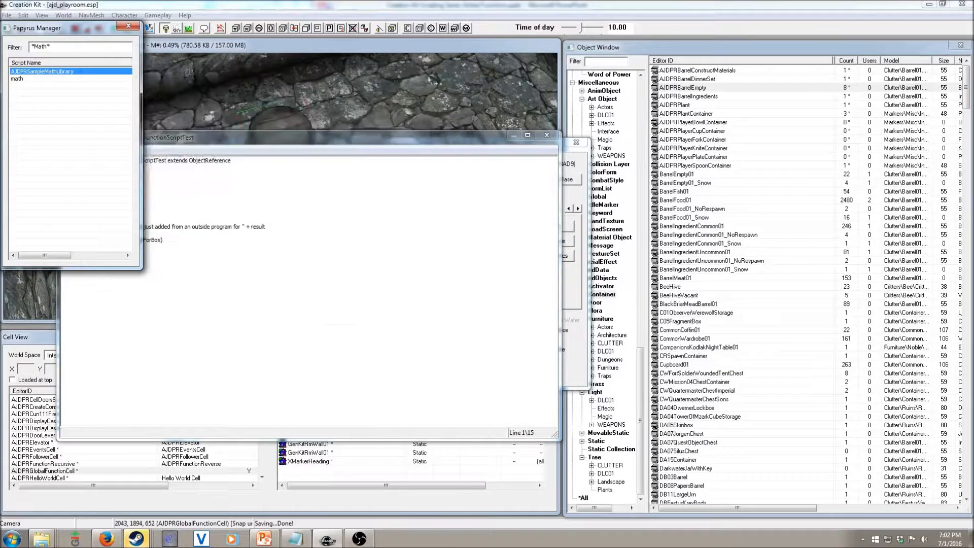
{"action": "right_click", "coordinate": [41, 70]}
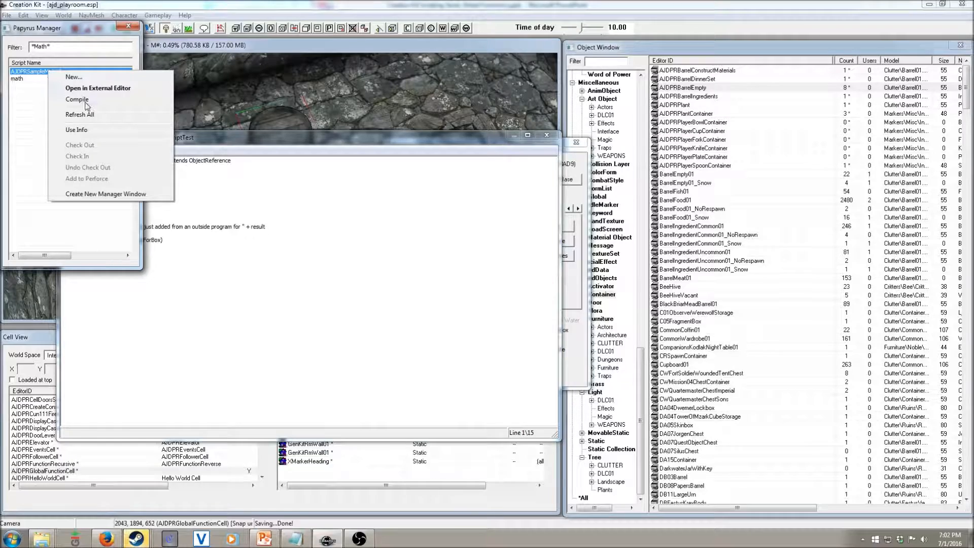
{"action": "left_click", "coordinate": [77, 99]}
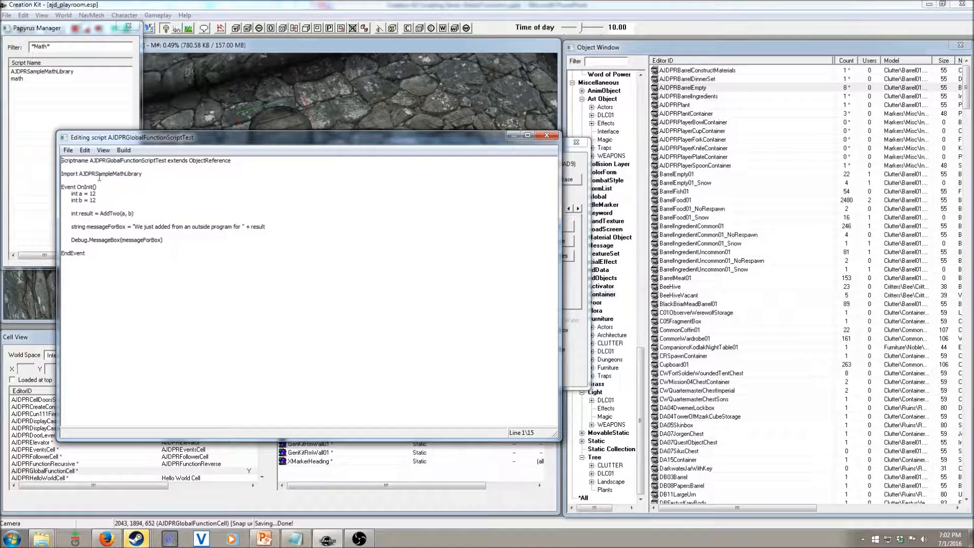
Add int n = 5, factorialFive = Factorial(n), and the 'Factorial of Five is ' message string
{"action": "double_click", "coordinate": [109, 173]}
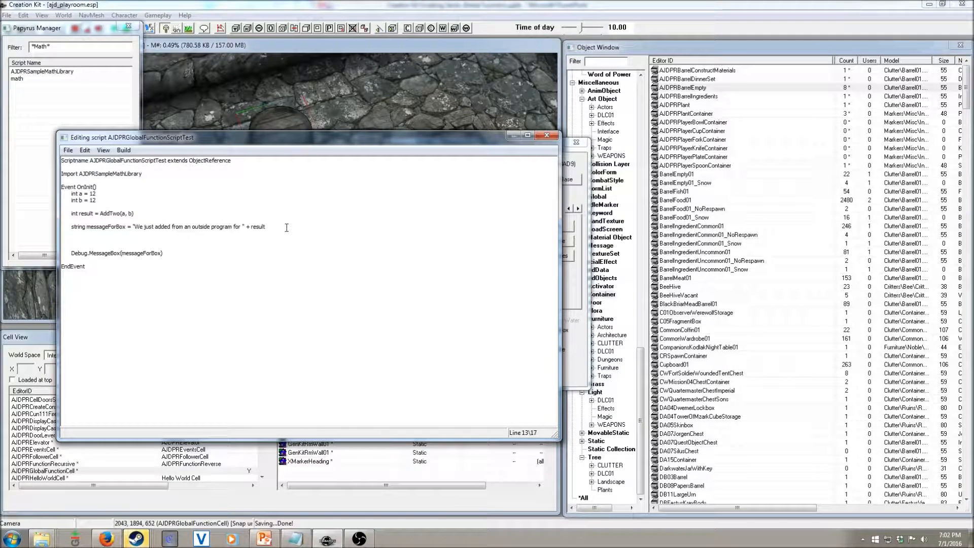
{"action": "type", "text": "int"}
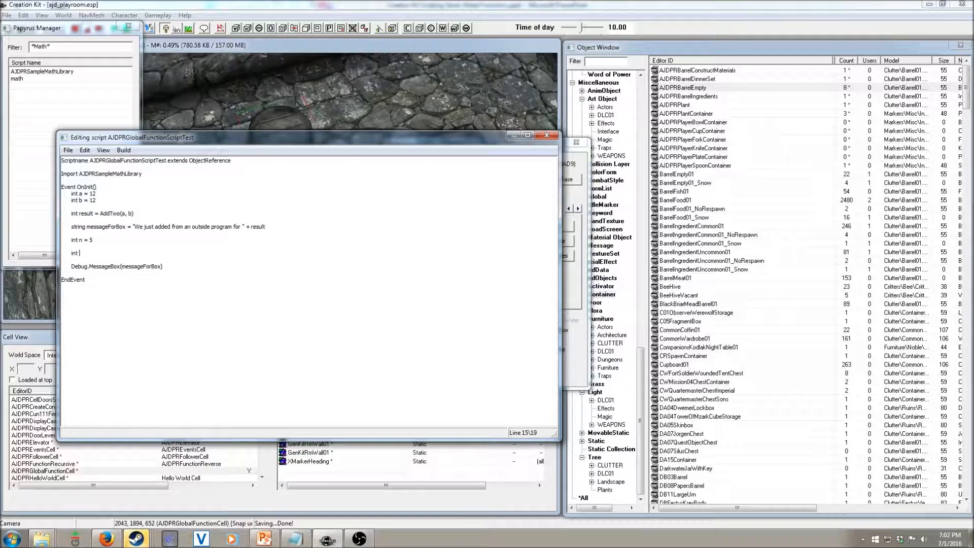
{"action": "type", "text": "factorial"}
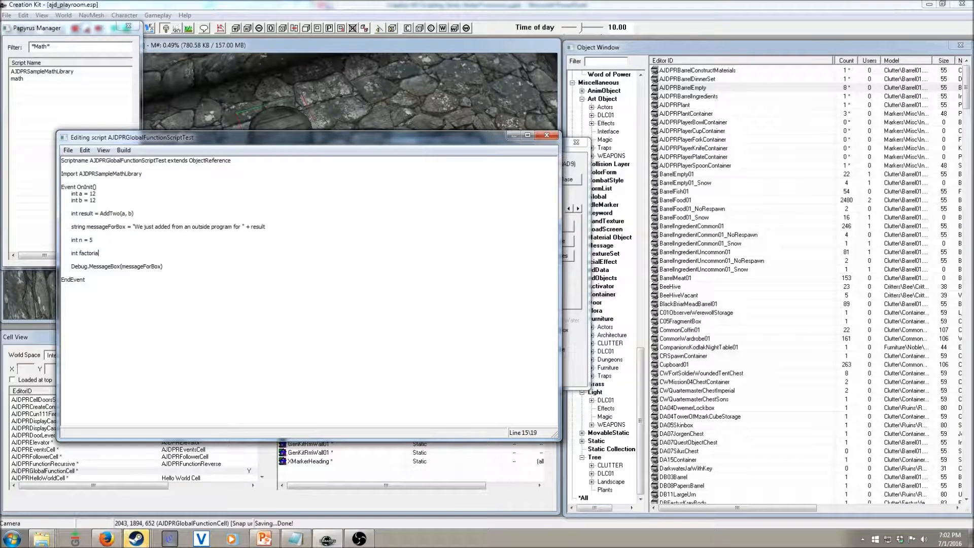
{"action": "type", "text": "5"}
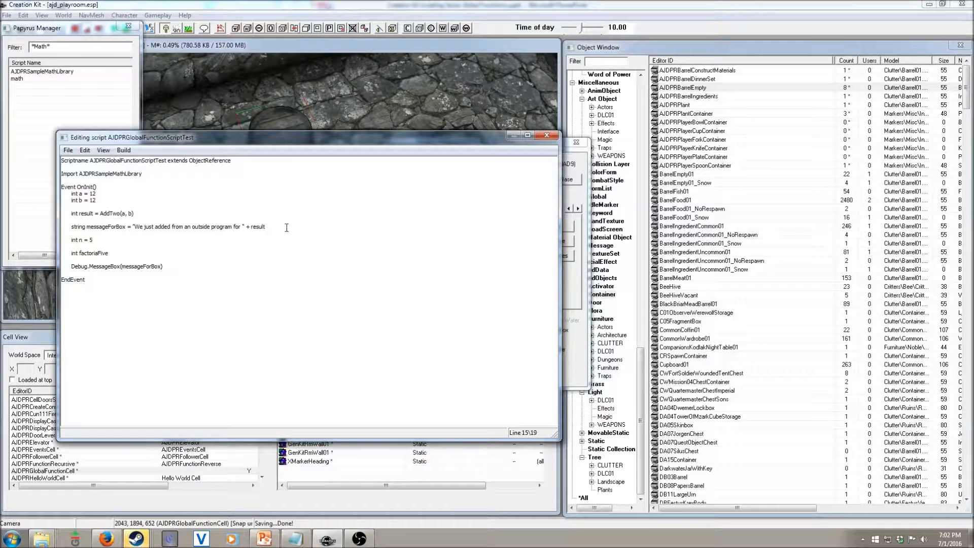
{"action": "type", "text": "= Factorial(n"}
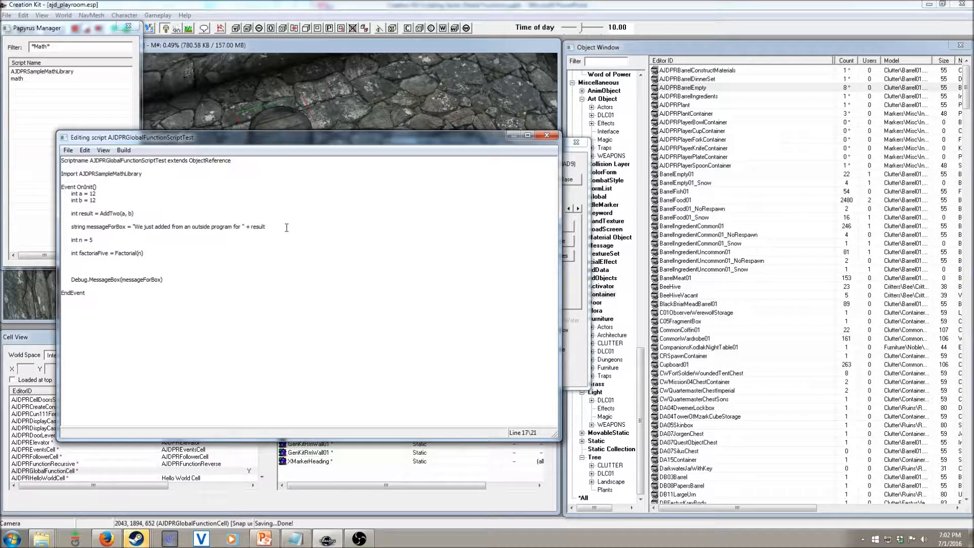
{"action": "type", "text": "string messageForBoxTwo ="}
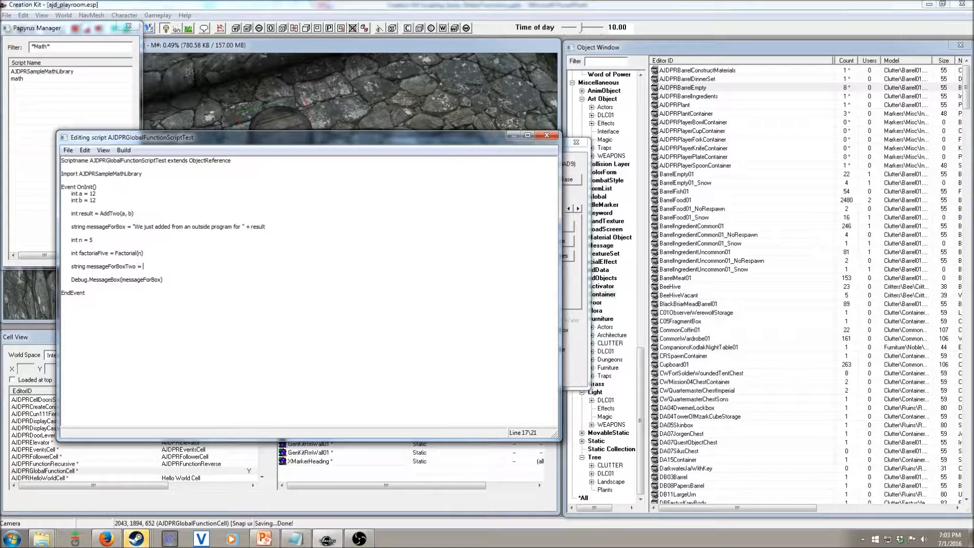
{"action": "type", "text": "\"F"}
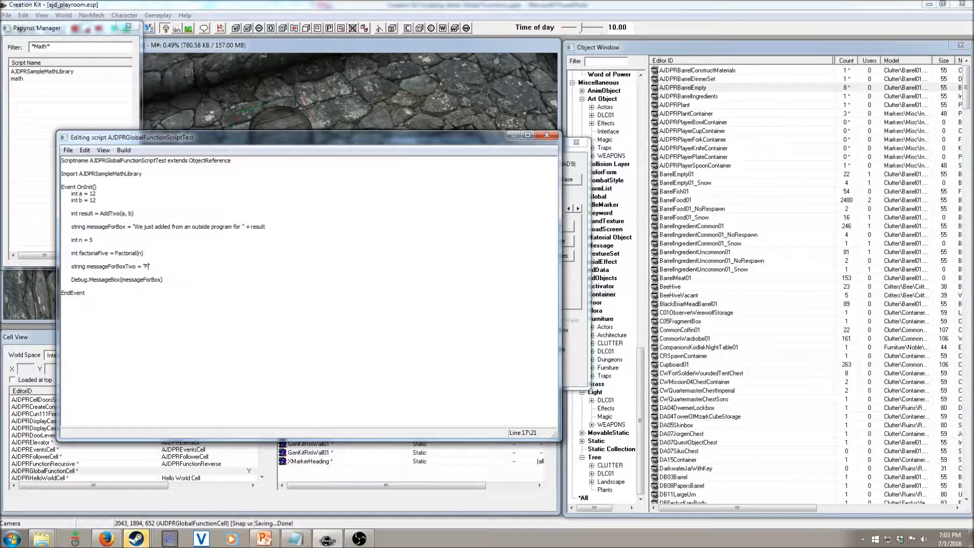
{"action": "type", "text": "Factorial"}
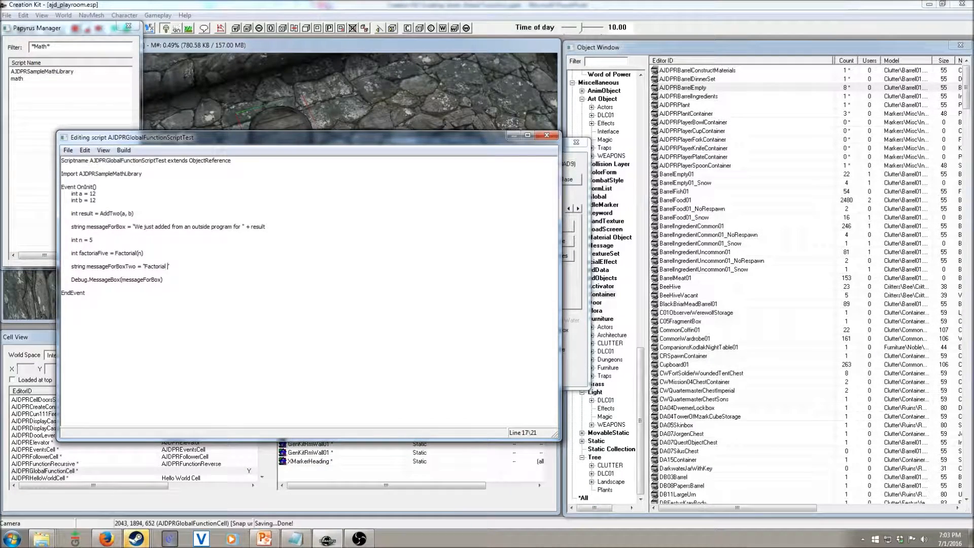
{"action": "type", "text": "of Five"}
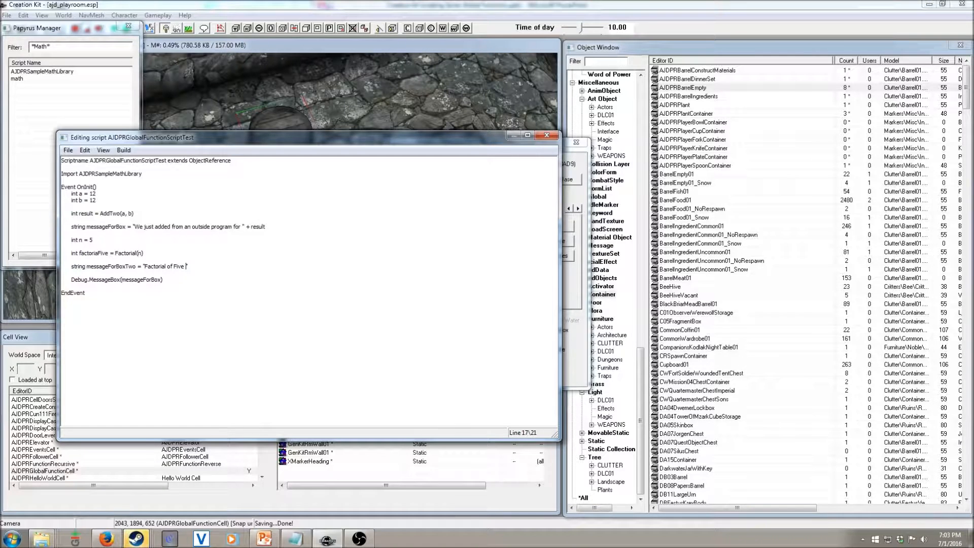
{"action": "type", "text": "is \""}
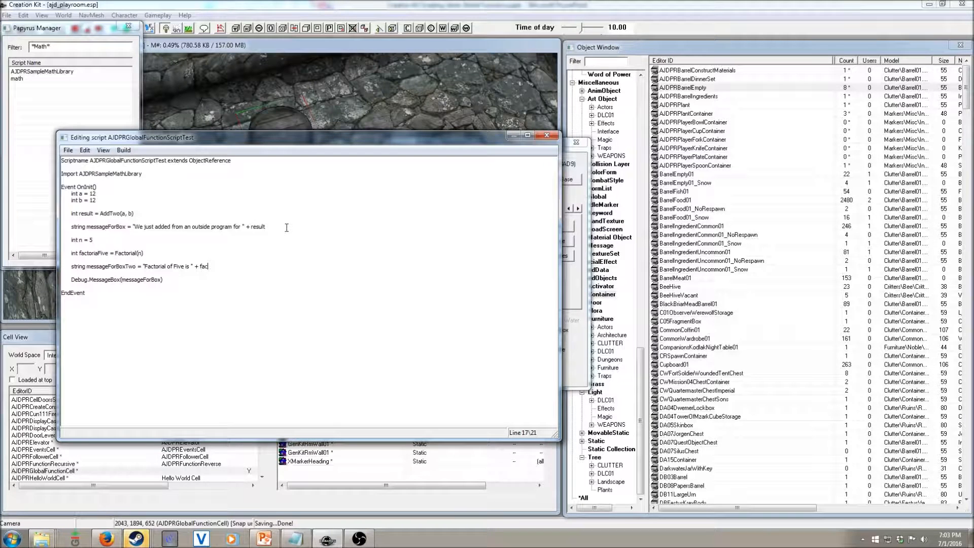
{"action": "type", "text": "torialFive"}
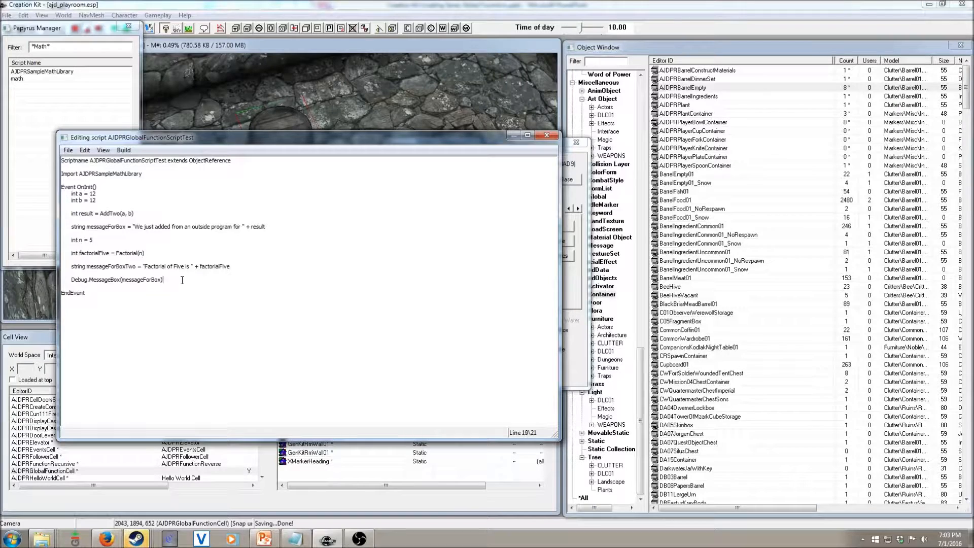
Add Debug.MessageBox(messageForBoxTwo) on a new line below the first message call
{"action": "key", "text": "Enter"}
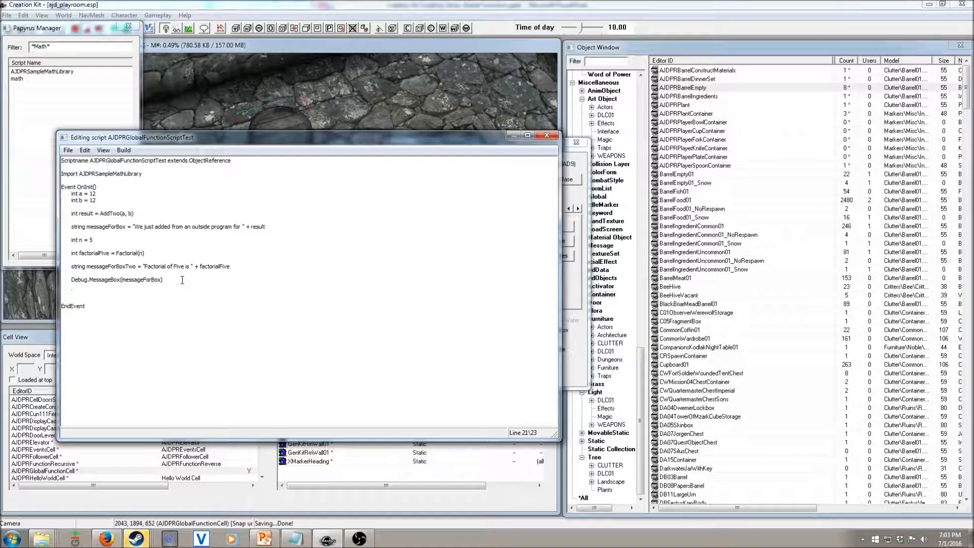
{"action": "type", "text": "Debug.MEs"}
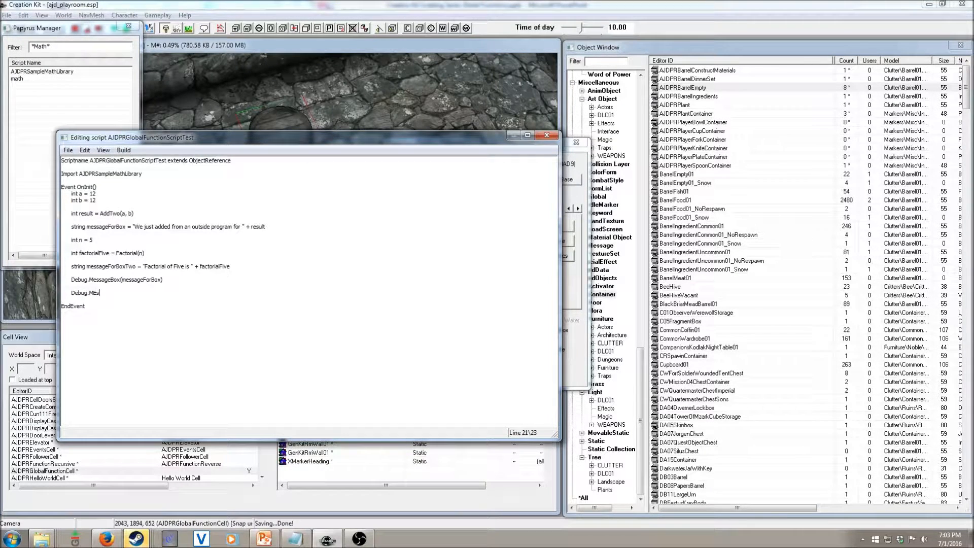
{"action": "type", "text": "sageBox("}
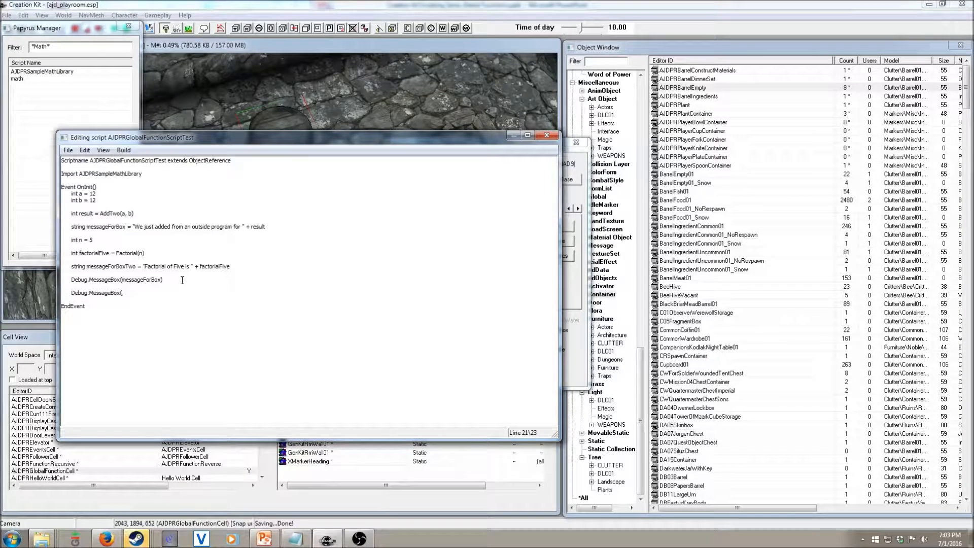
{"action": "type", "text": "messageForBoxTwo)"}
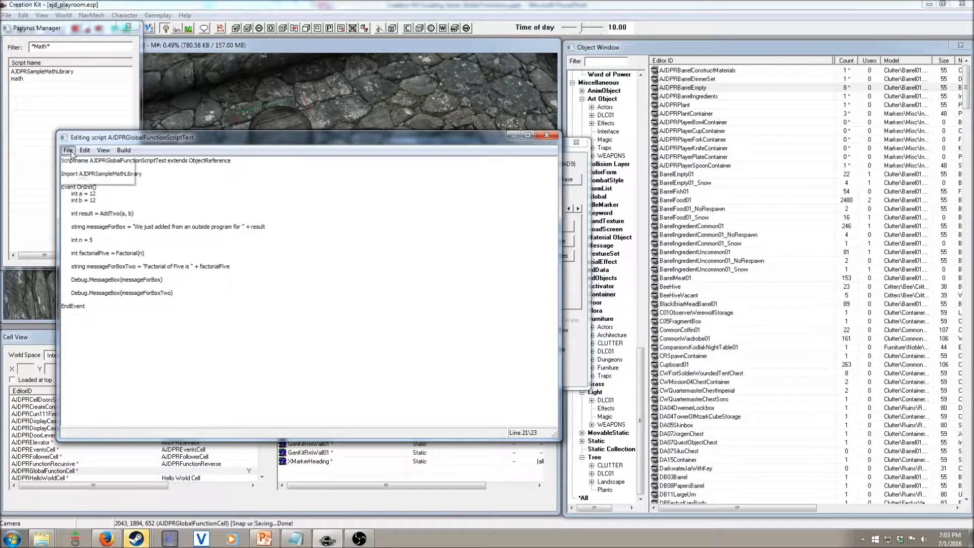
Save the test script and close the Papyrus Script Manager and editor windows
{"action": "left_click", "coordinate": [68, 149]}
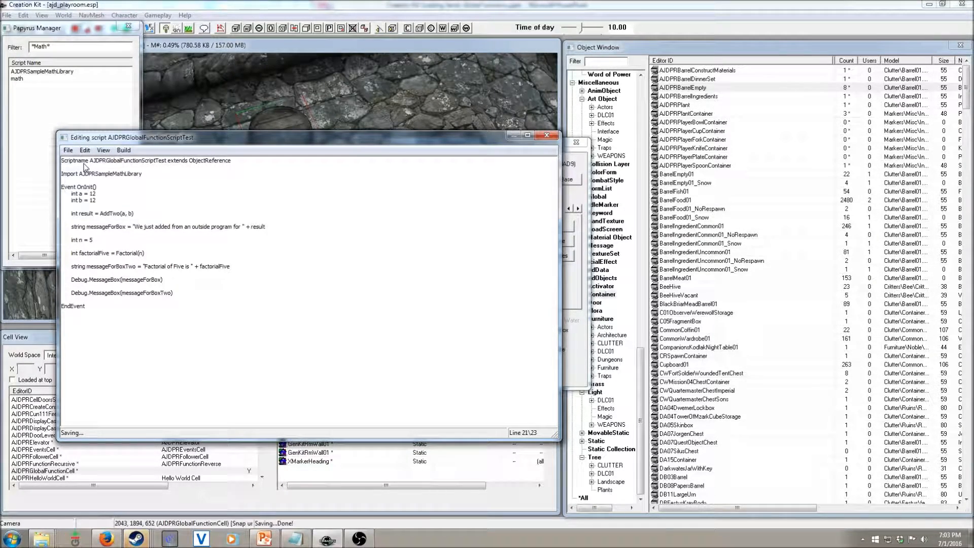
{"action": "left_click", "coordinate": [123, 149]}
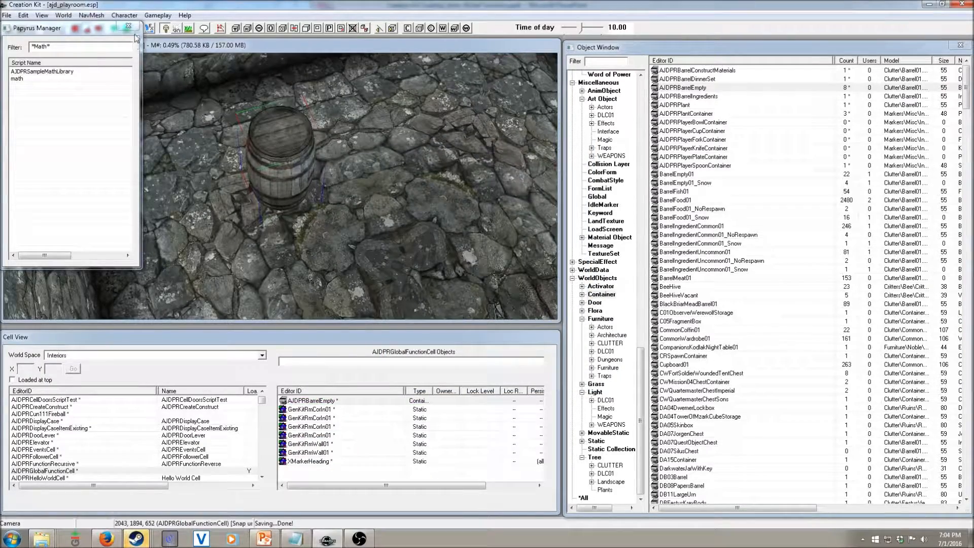
{"action": "left_click", "coordinate": [128, 28]}
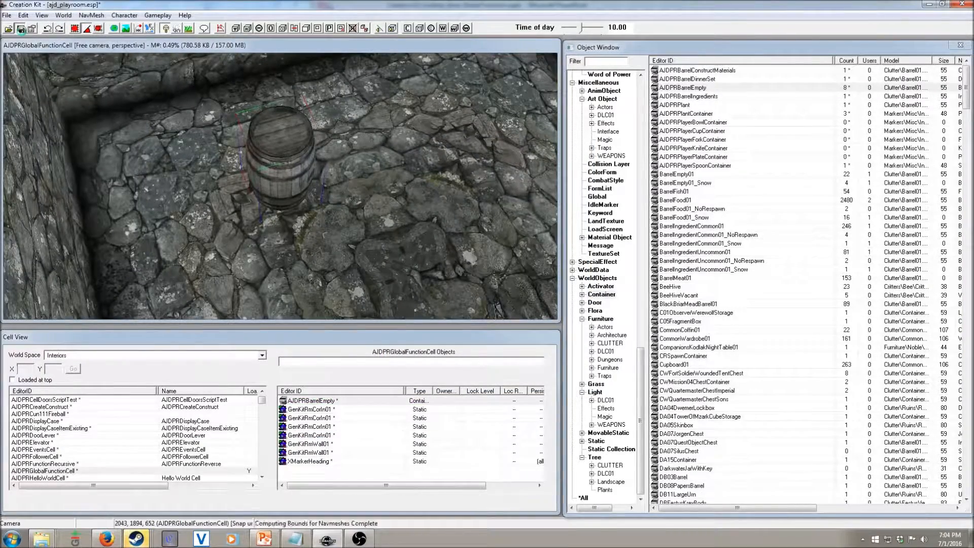
{"action": "left_click", "coordinate": [21, 28]}
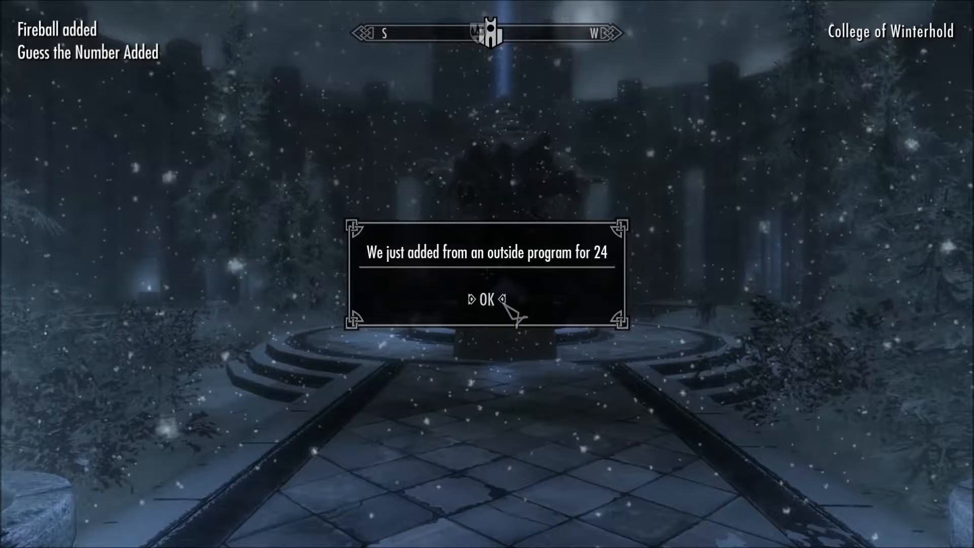
Dismiss the sum result message and the 'Factorial of Five is 120' message
{"action": "left_click", "coordinate": [487, 299]}
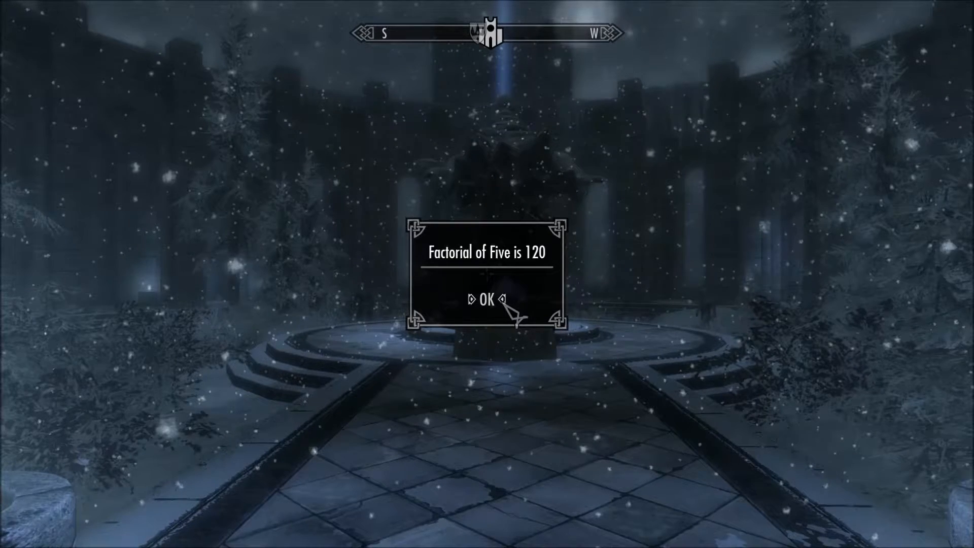
{"action": "left_click", "coordinate": [487, 300]}
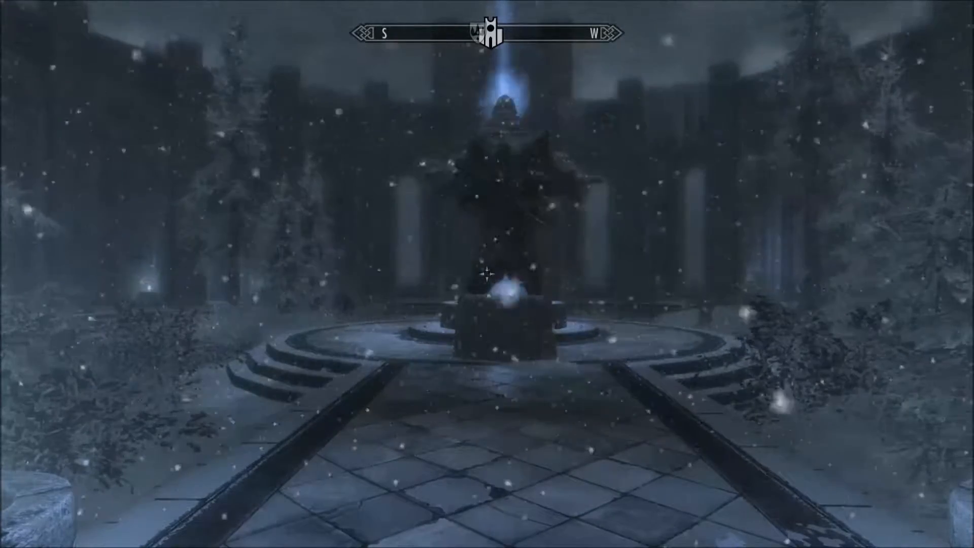